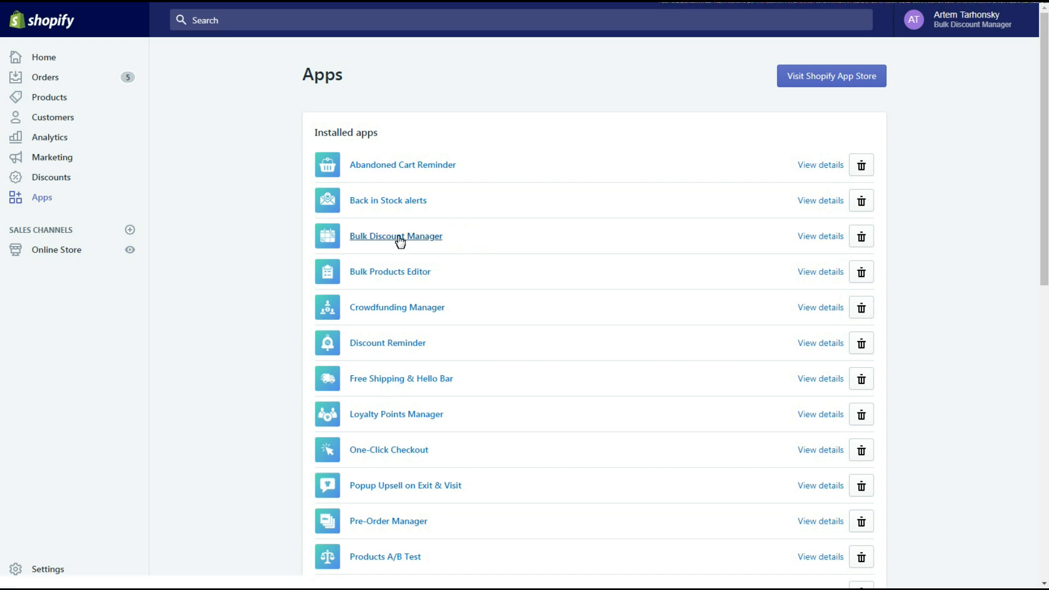
Open the Bulk Discount Manager app from Shopify's installed apps list
click(395, 235)
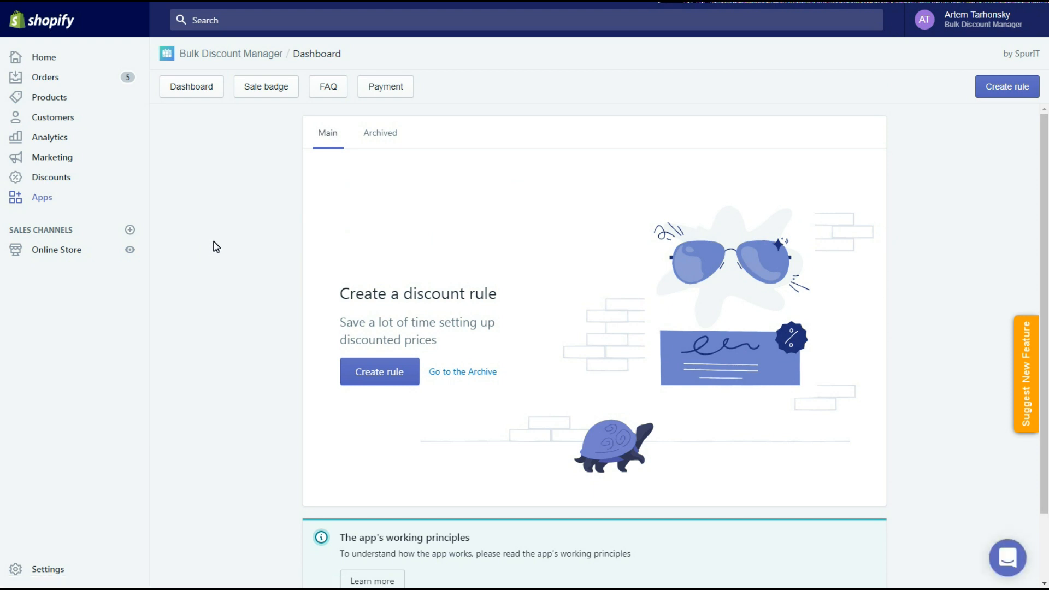
mouse_move(291, 341)
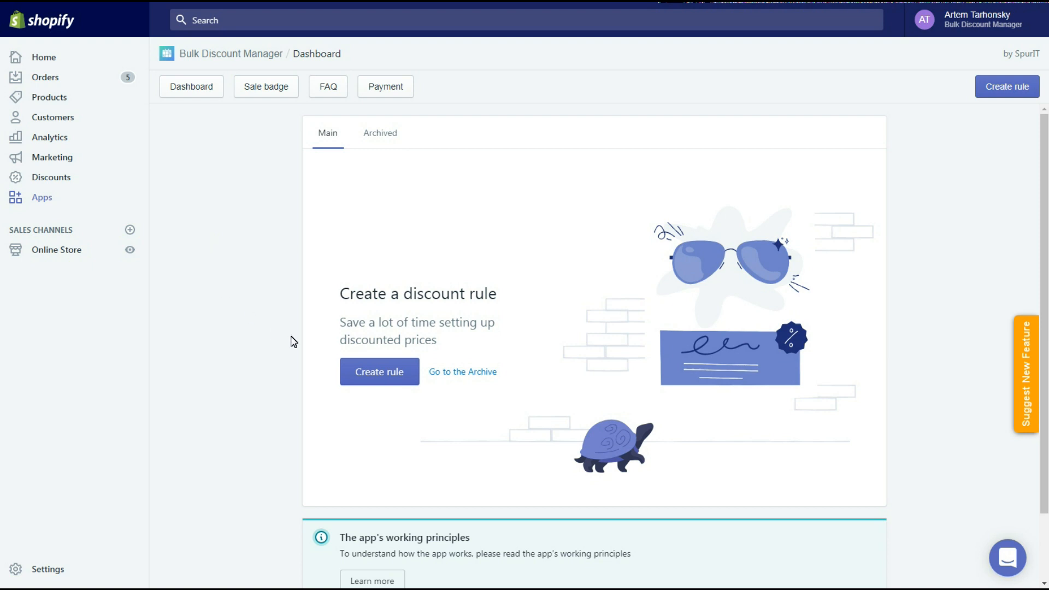
Create a new rule named 30%off with a 30% discount amount
click(379, 371)
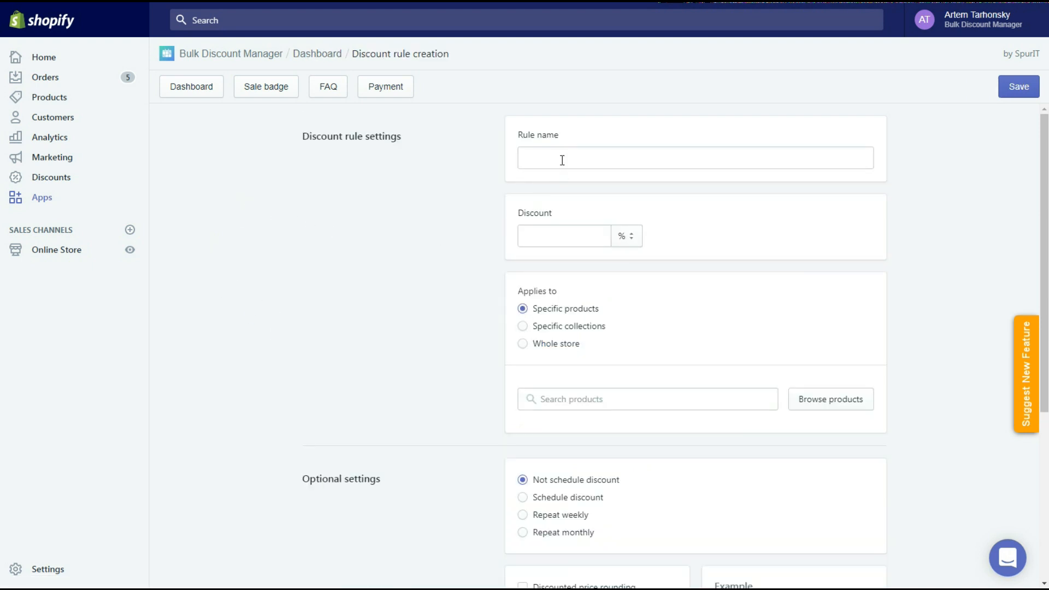
text(30%off)
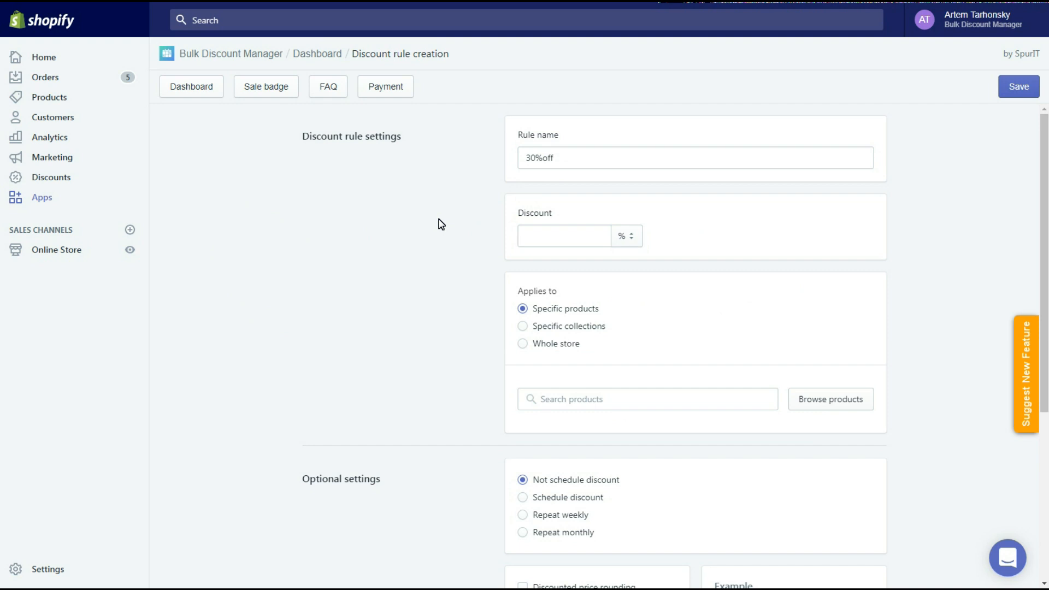
click(625, 236)
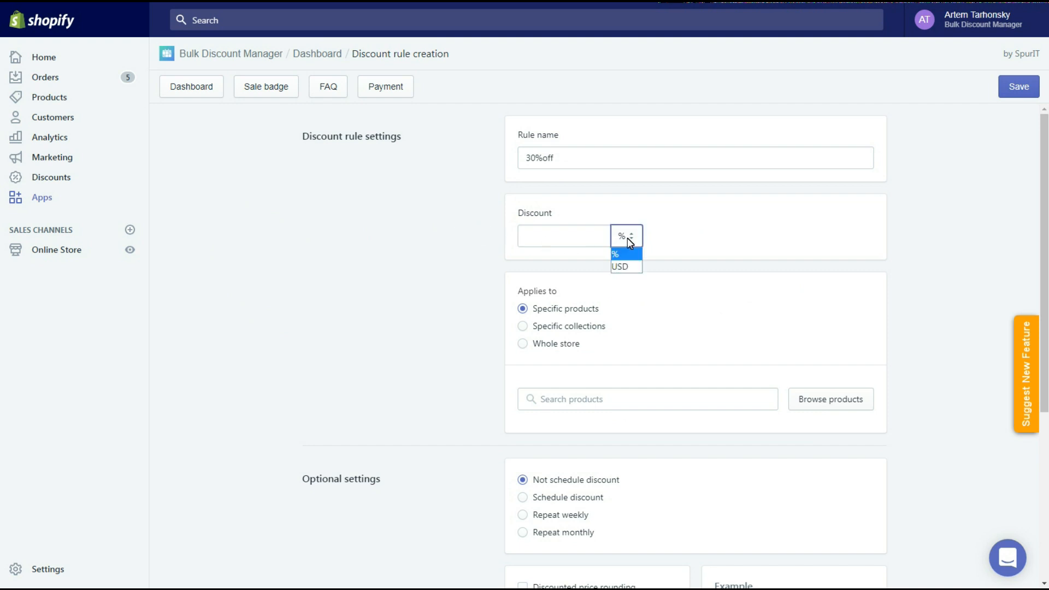
click(563, 236)
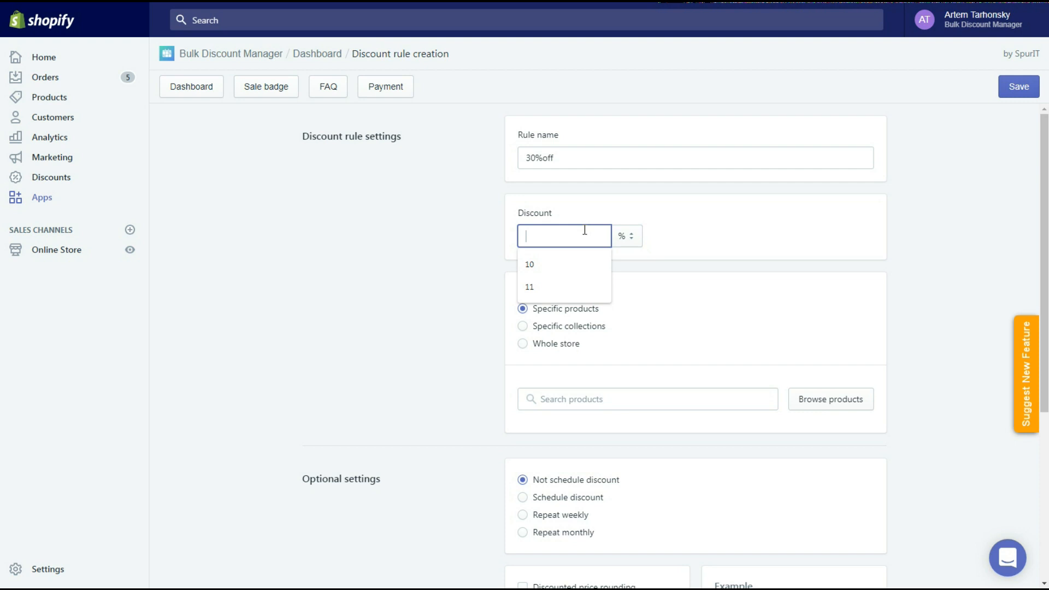
text(30)
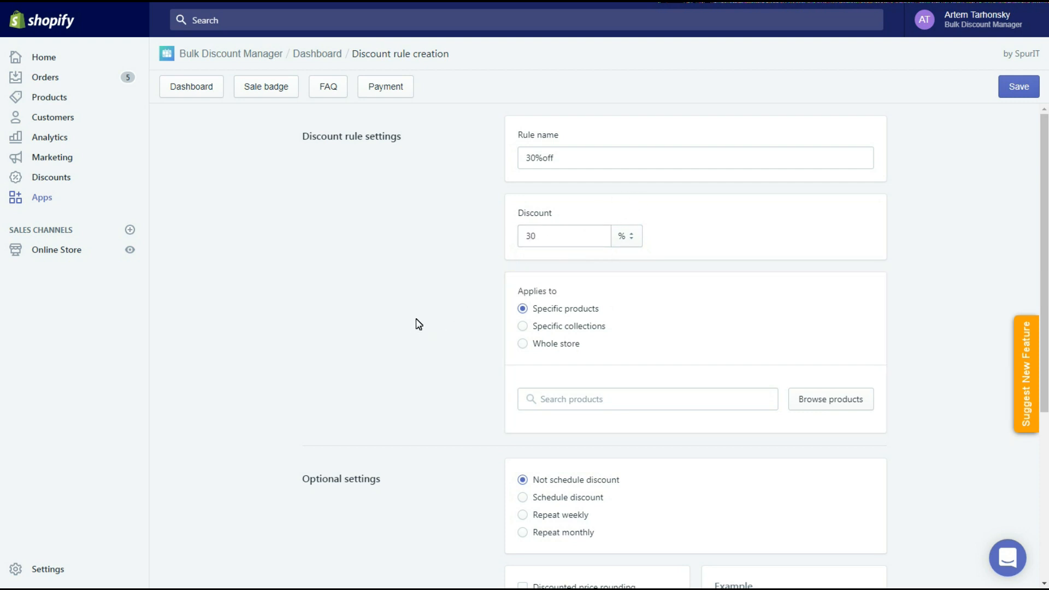
mouse_move(422, 325)
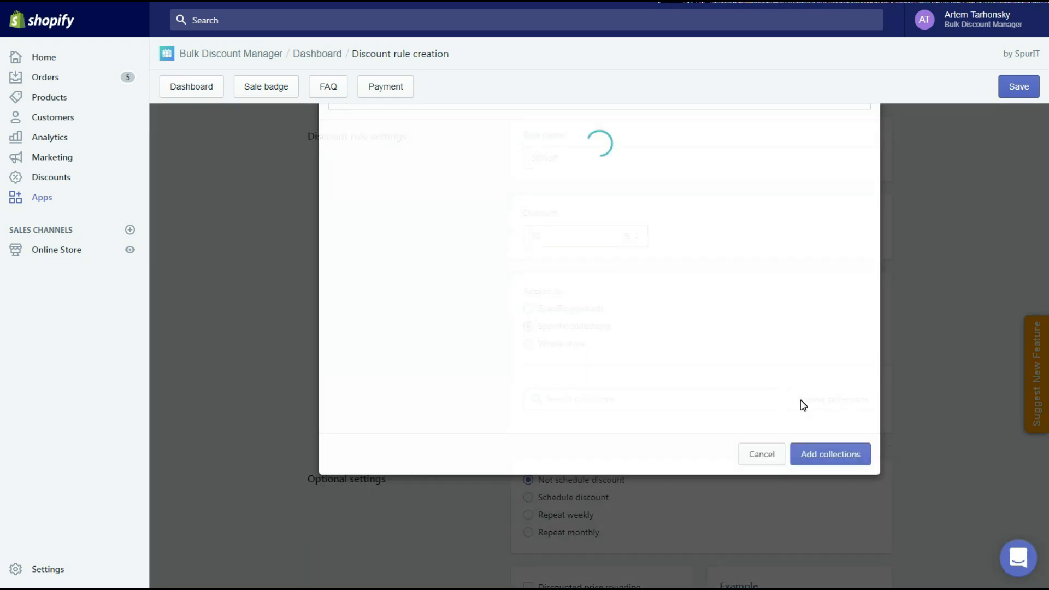
Apply the rule to the Boots & Shoes collection via Specific collections
click(332, 220)
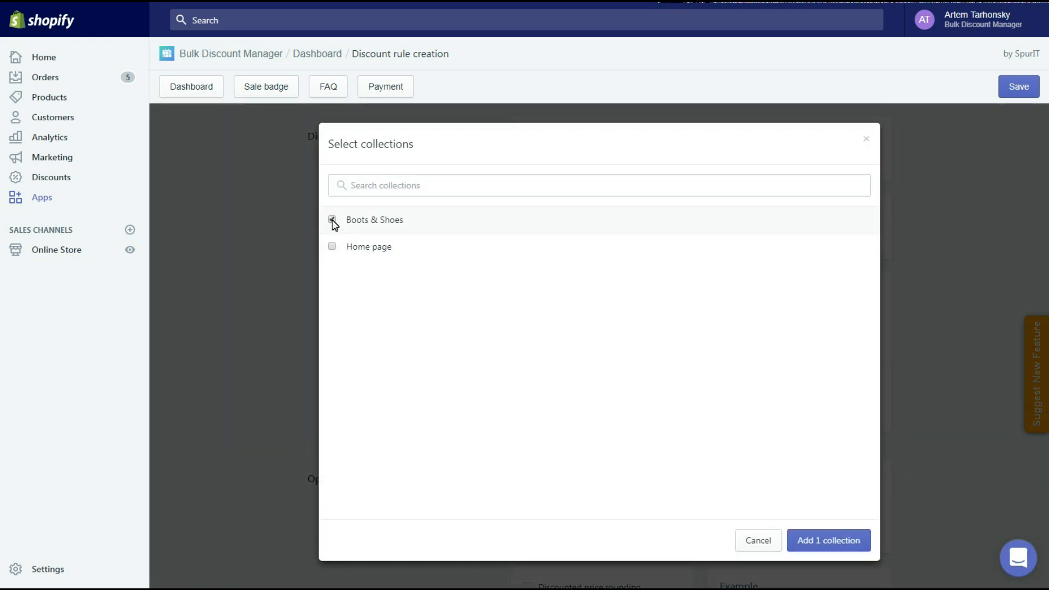
click(822, 540)
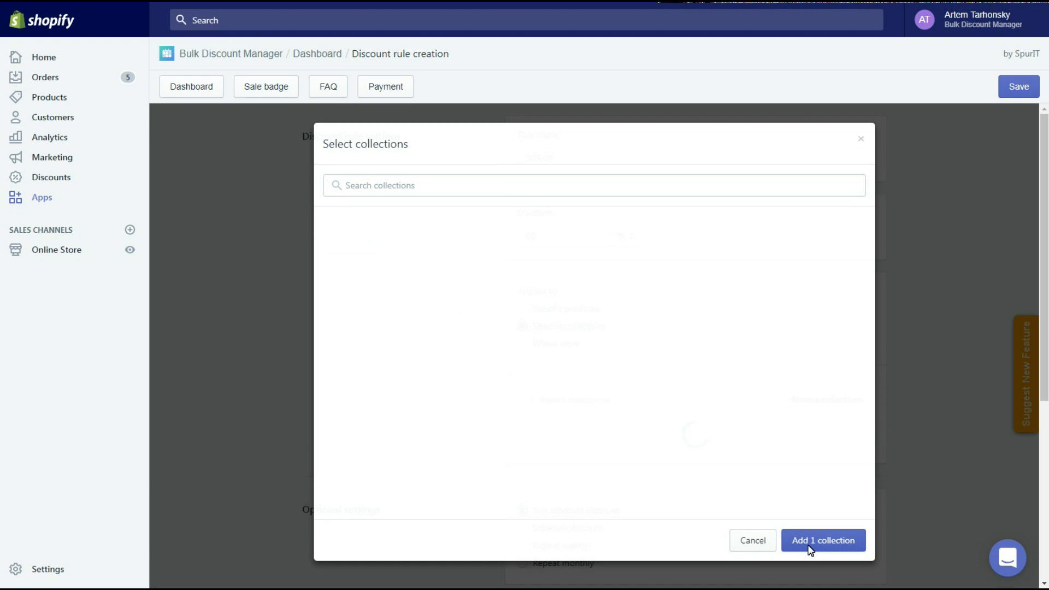
click(821, 539)
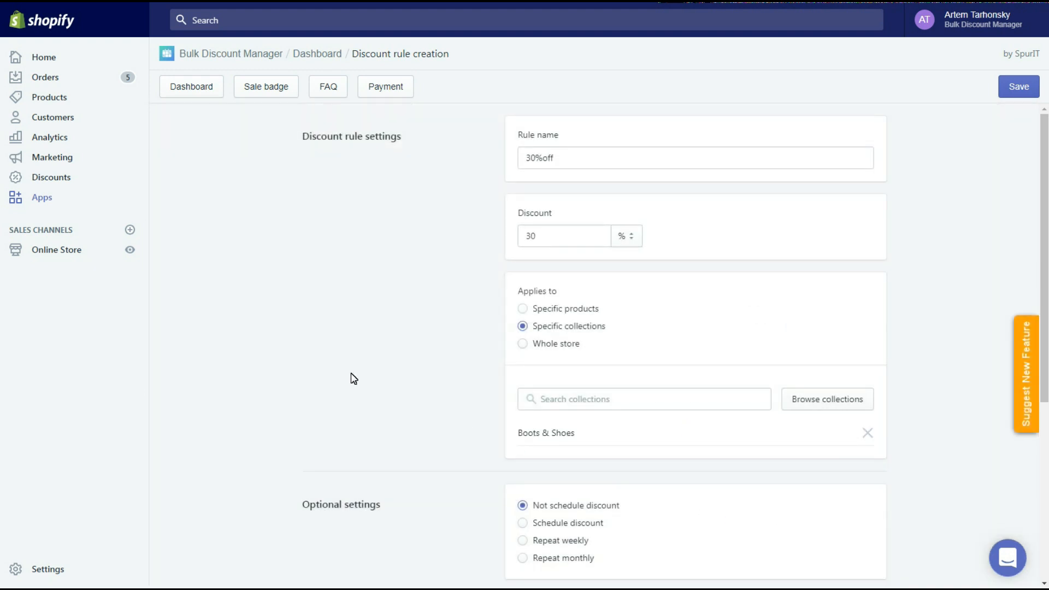
scroll(down, 3)
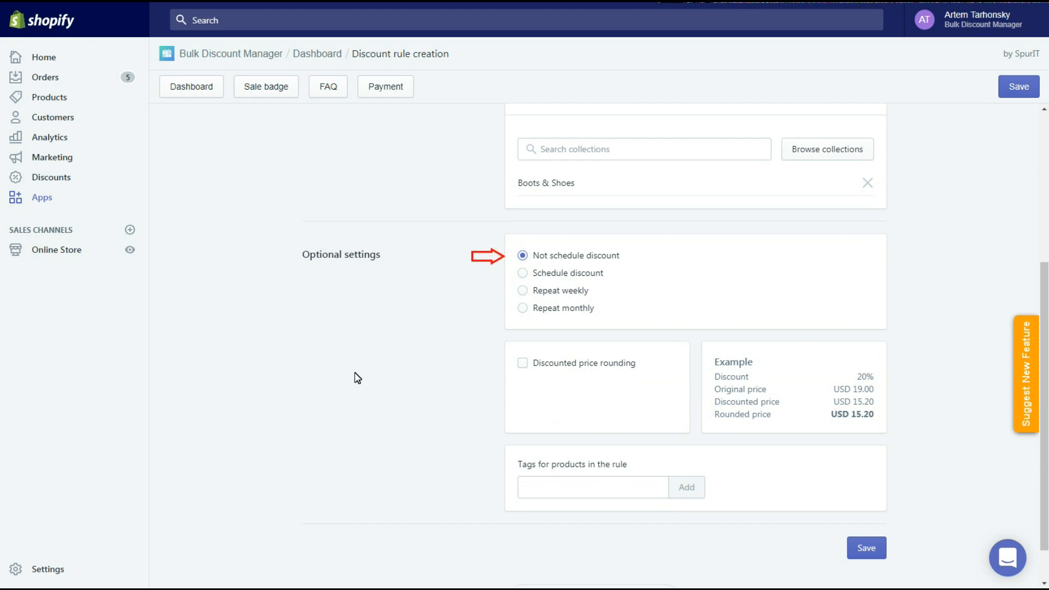
mouse_move(354, 377)
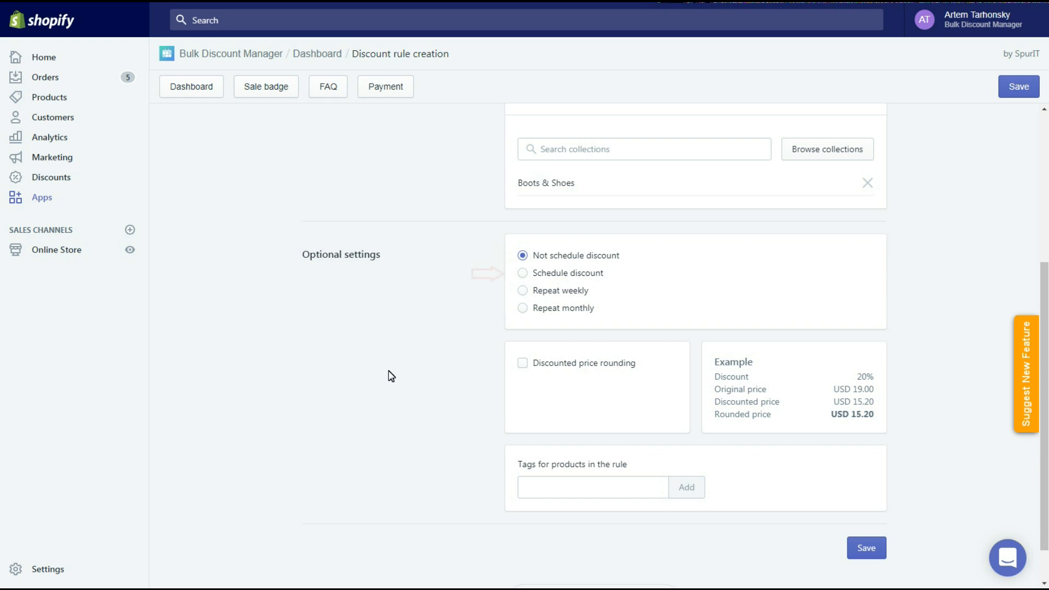
click(522, 273)
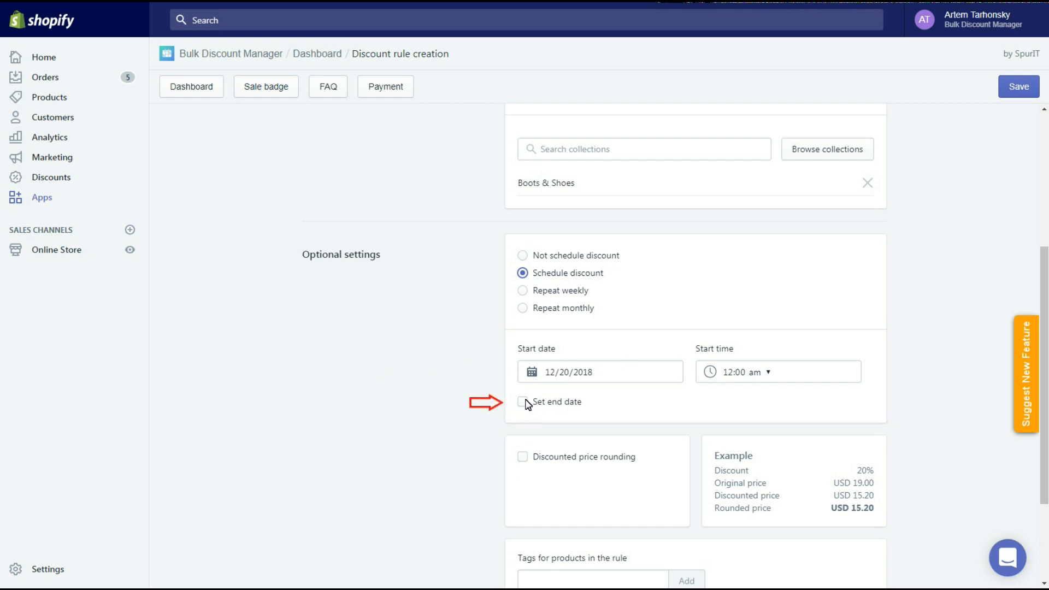
click(522, 400)
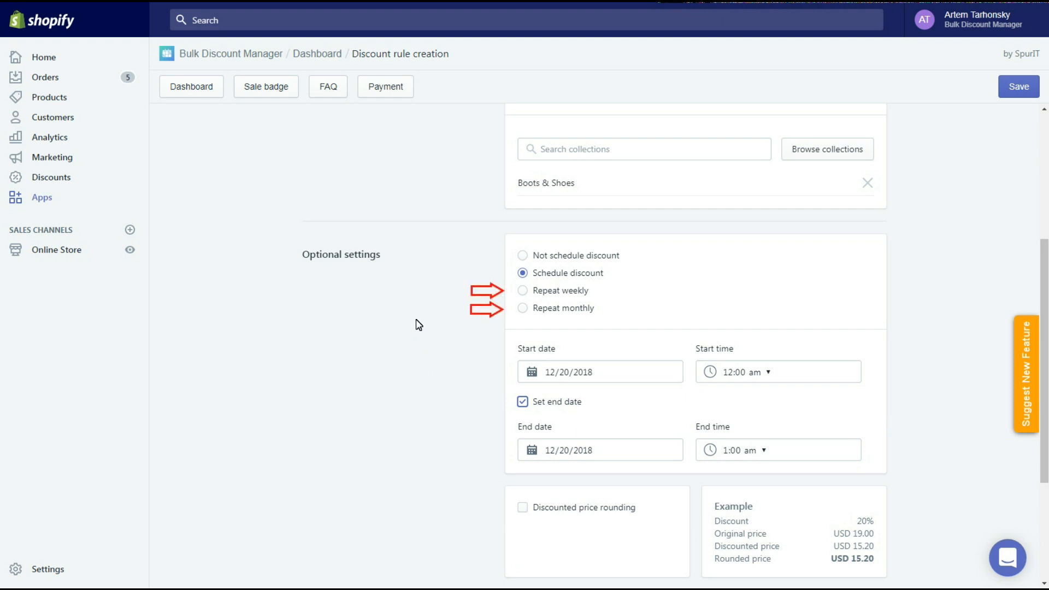
click(522, 290)
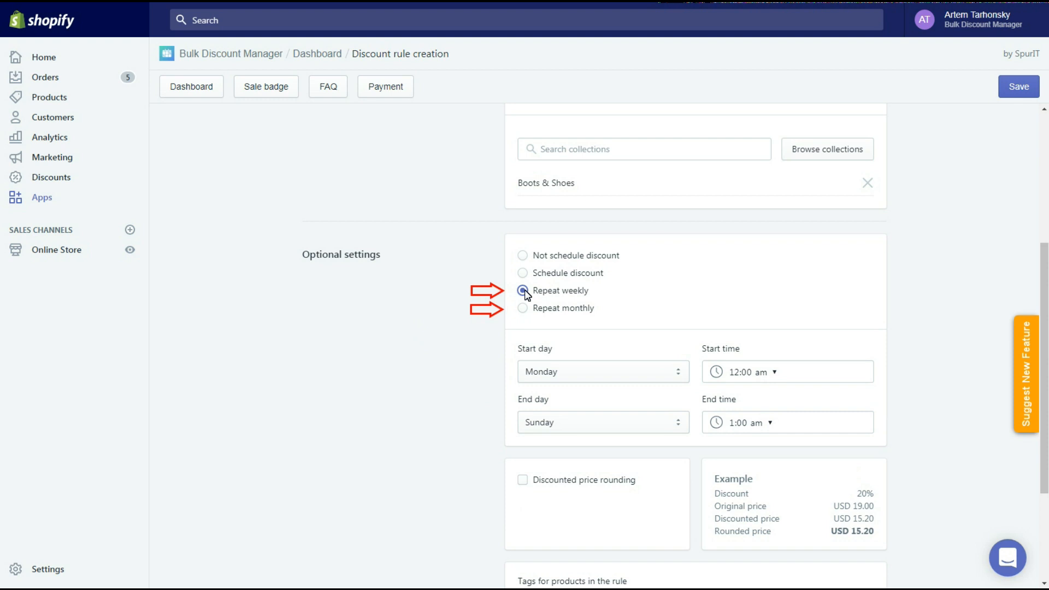
click(522, 308)
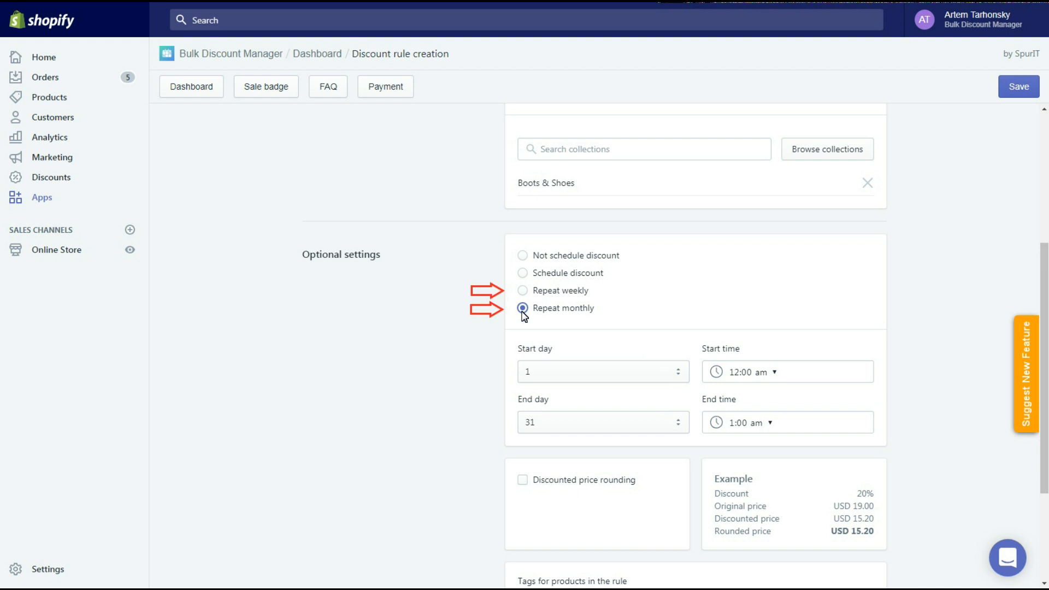
click(522, 254)
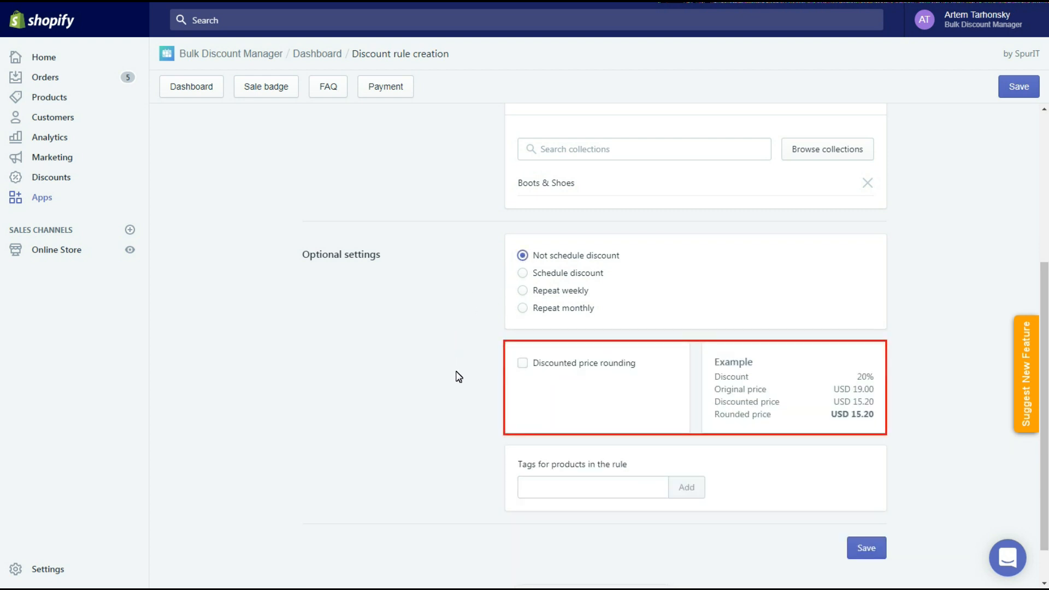
Enable USD 0.99 price rounding to nearest value and enter the product tag discounted
click(522, 362)
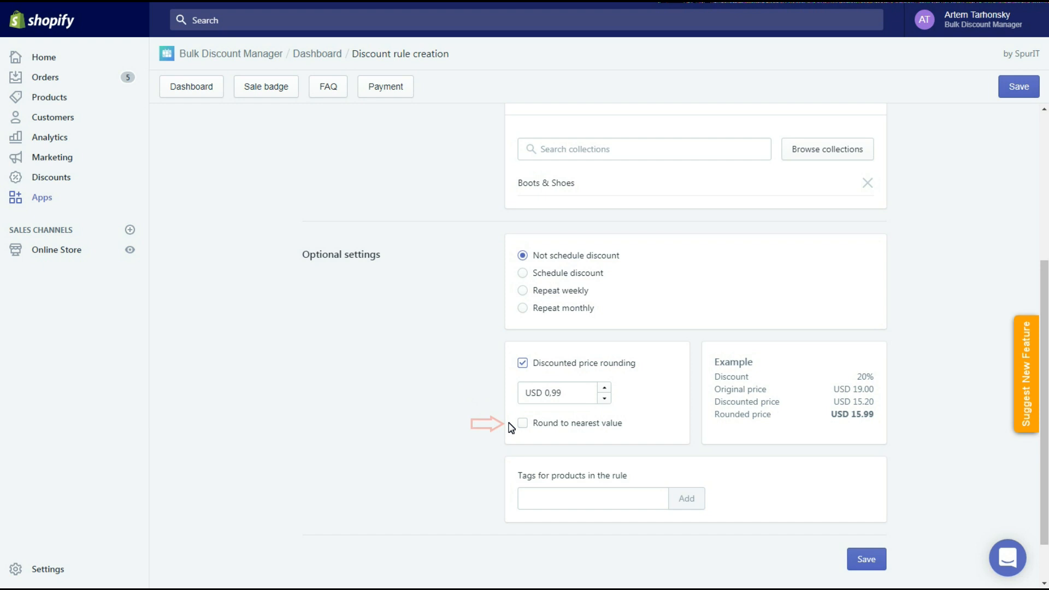
click(522, 422)
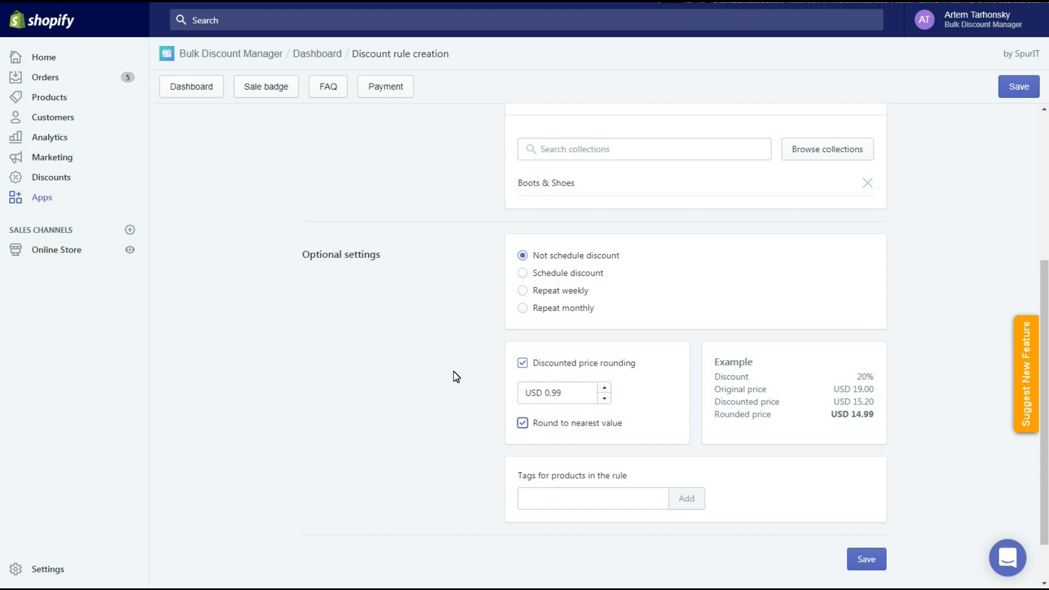
mouse_move(449, 371)
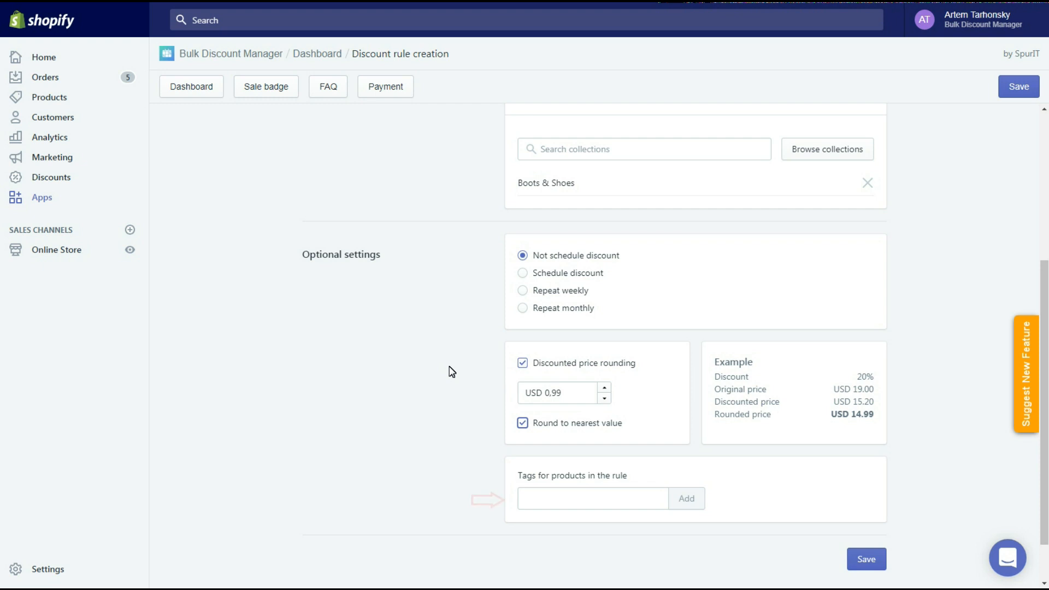
click(592, 498)
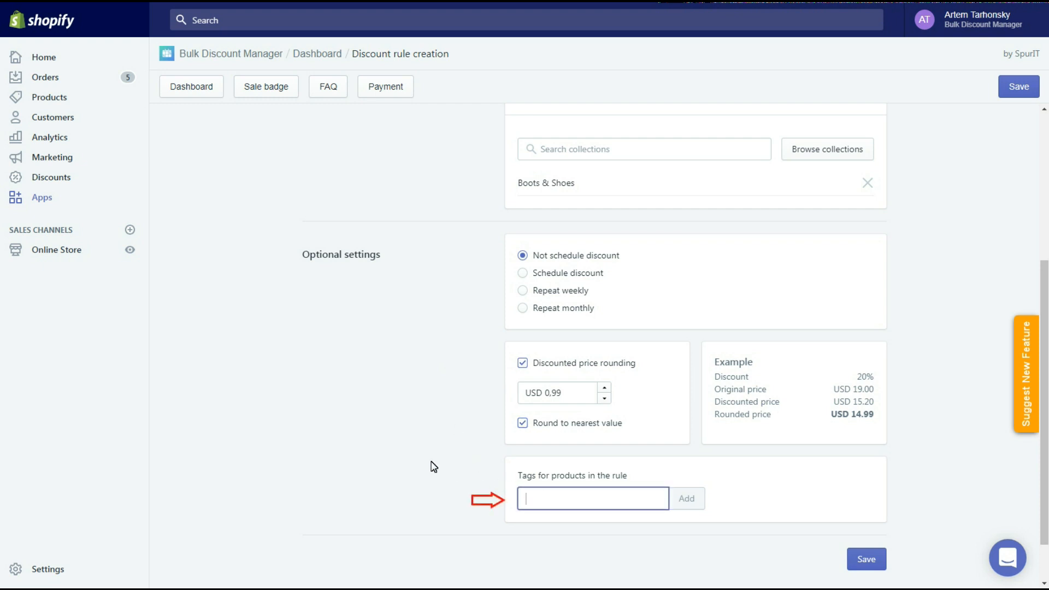
text(discounted)
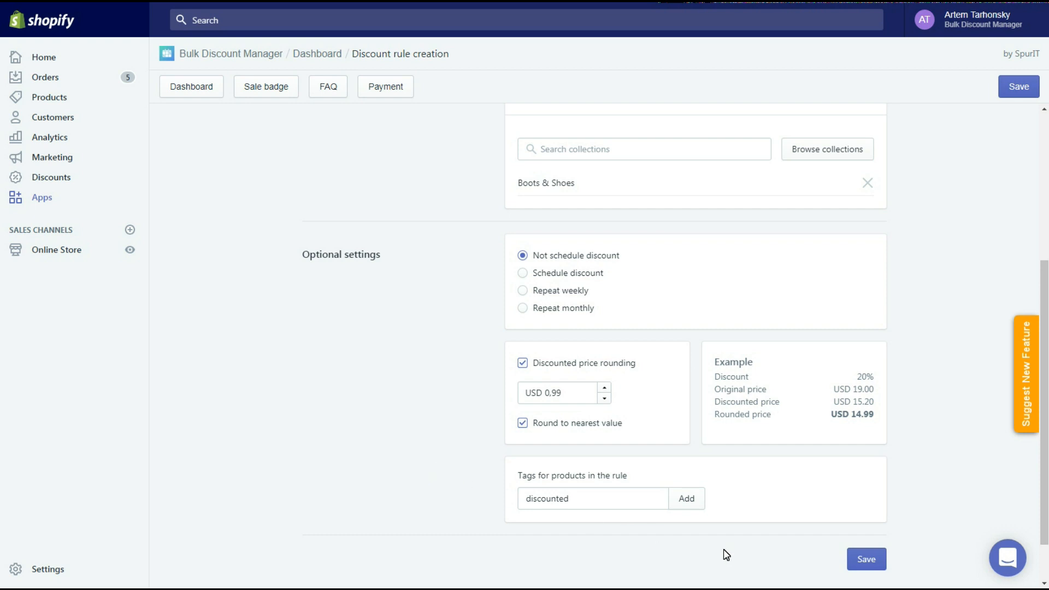
Save the 30%off rule and duplicate it as 30%off Copy from the dashboard
click(865, 559)
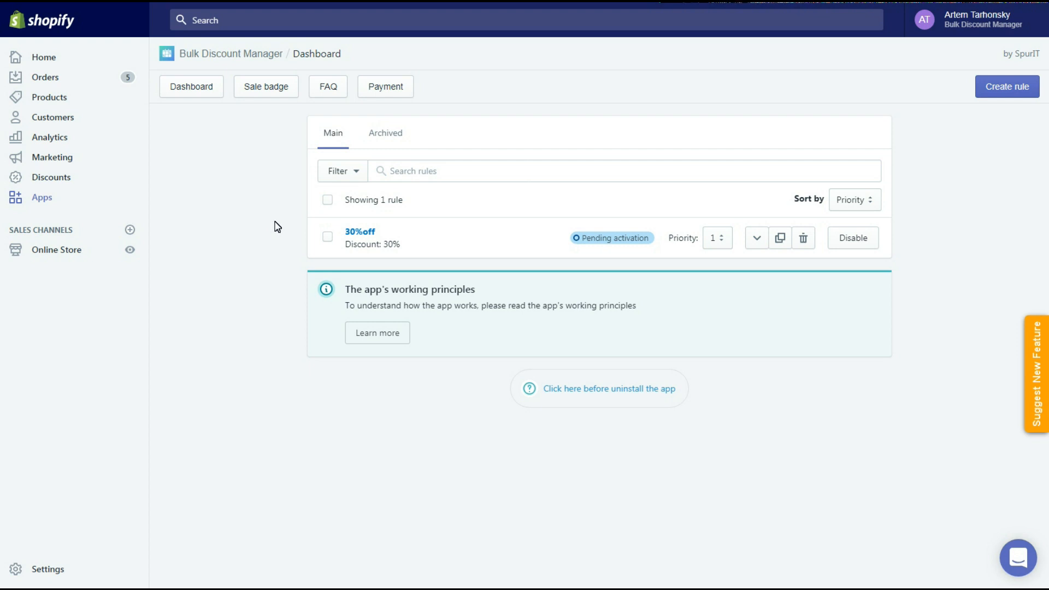
click(327, 237)
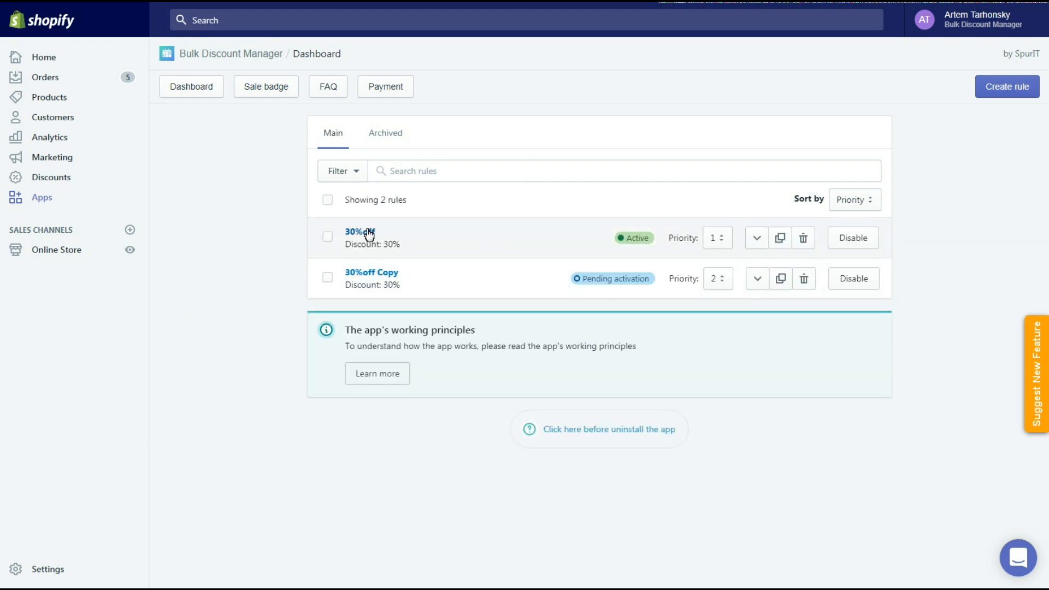
Edit the 30%off rule to apply to the whole store with a 20 discount and save it
click(359, 232)
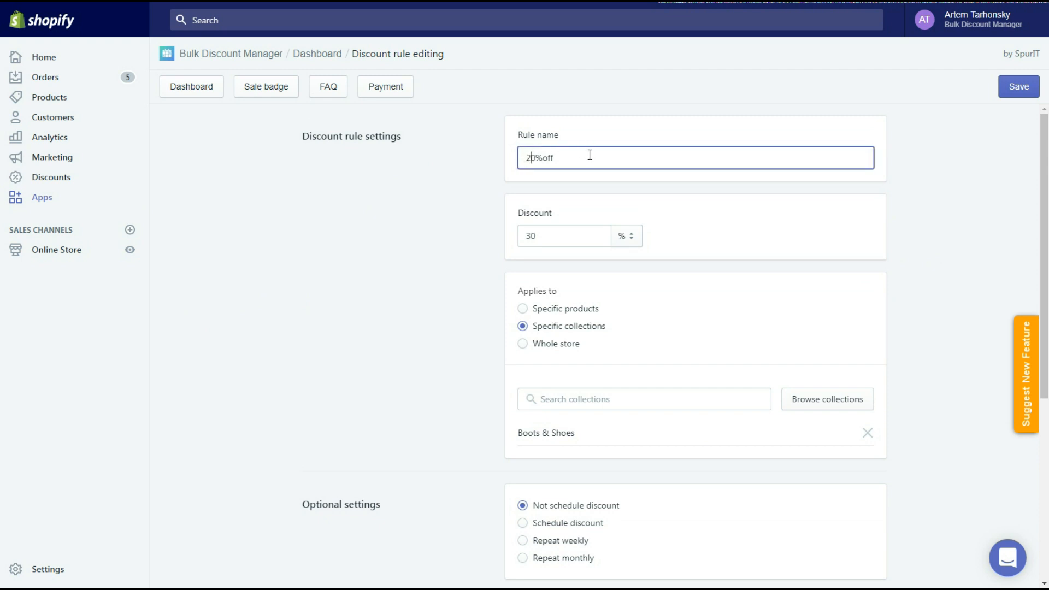
click(522, 343)
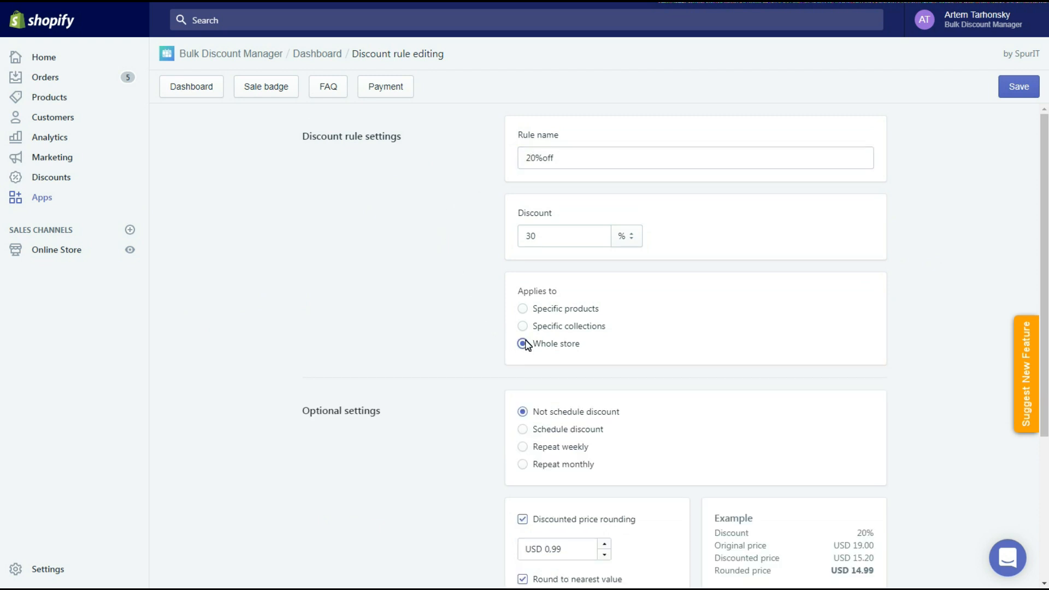
text(20)
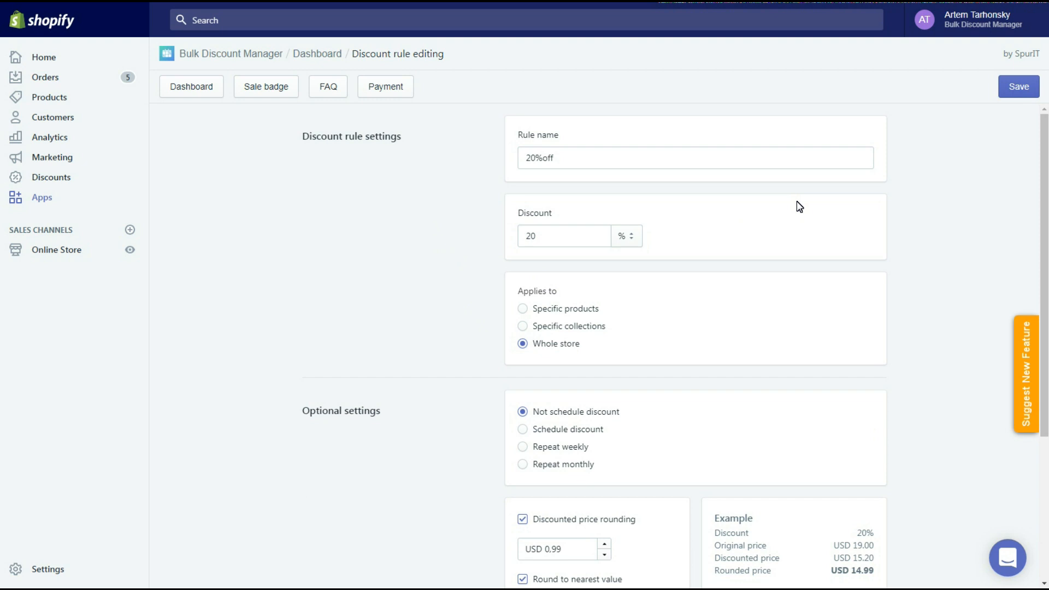
click(1017, 87)
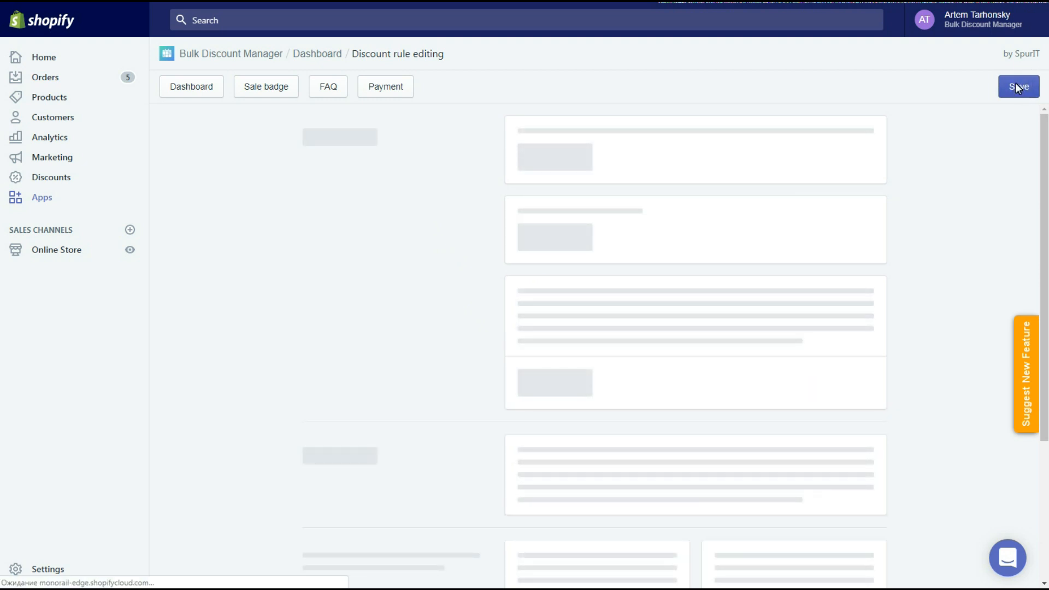
Rename the copied rule to 10% with a 10 discount amount
click(1017, 87)
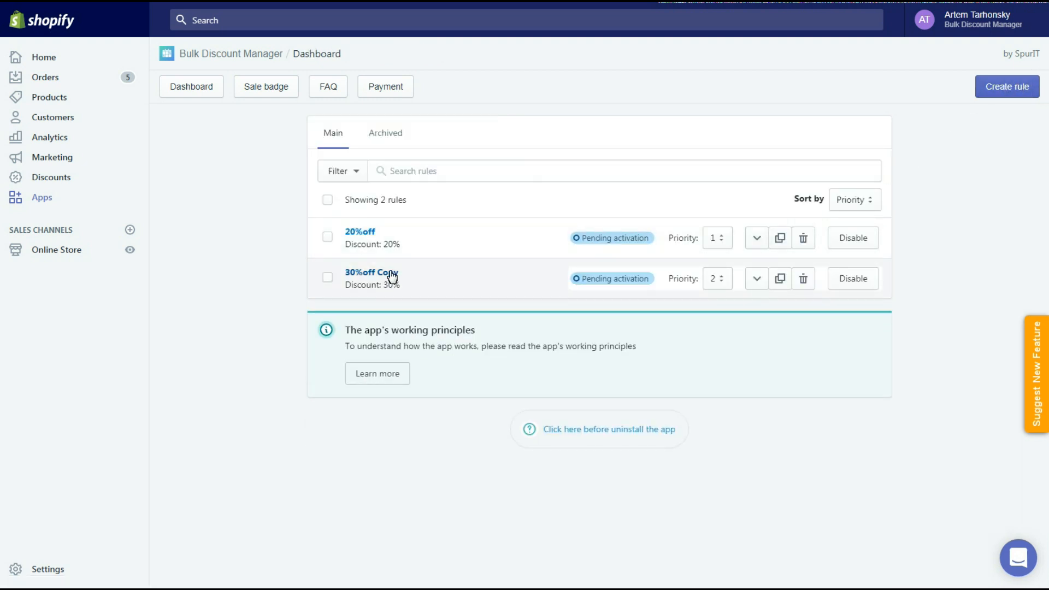
click(370, 272)
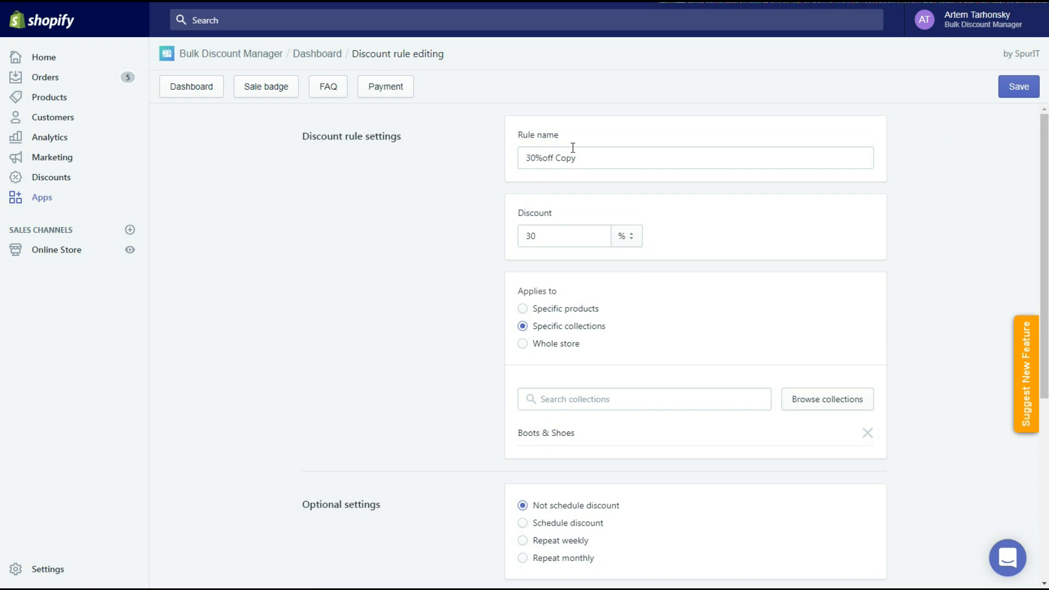
text(10%)
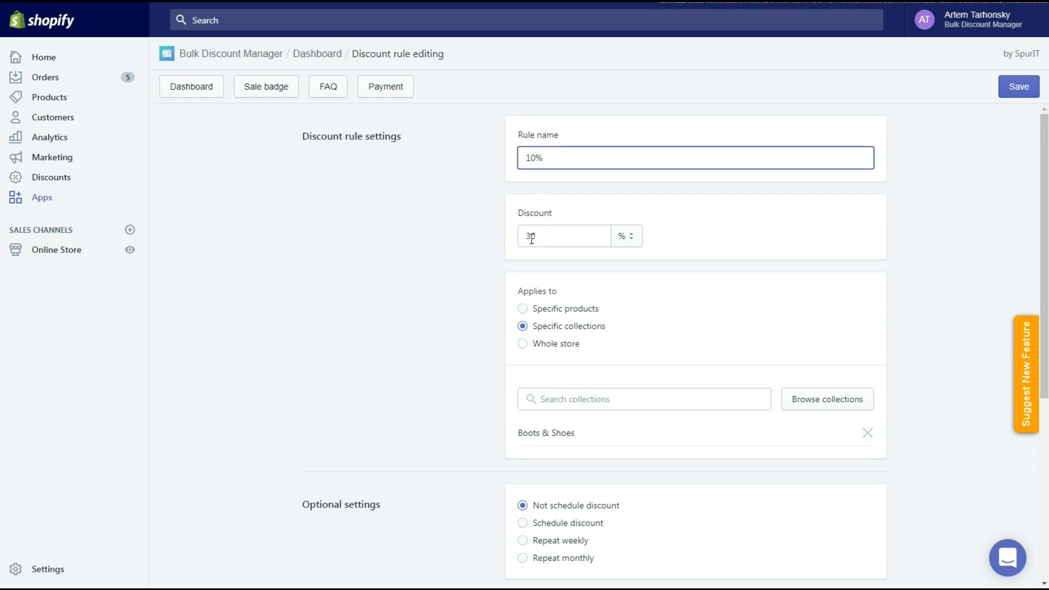
text(10)
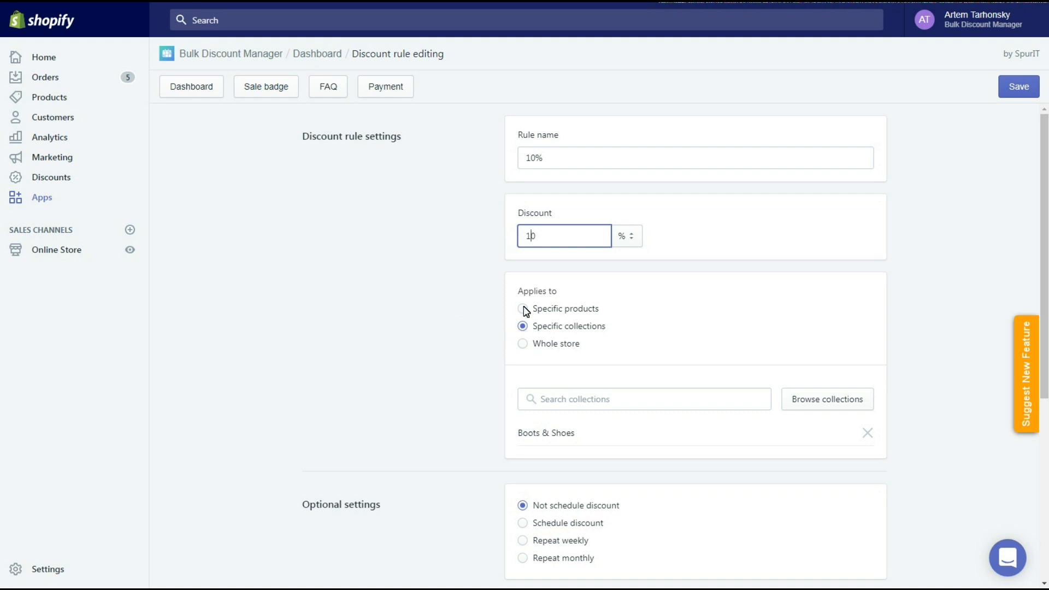
Apply the 10% rule to Nescafe Dolce Gusto Grande and 1St Choice Adult Toy & Small Breeds and save
click(826, 398)
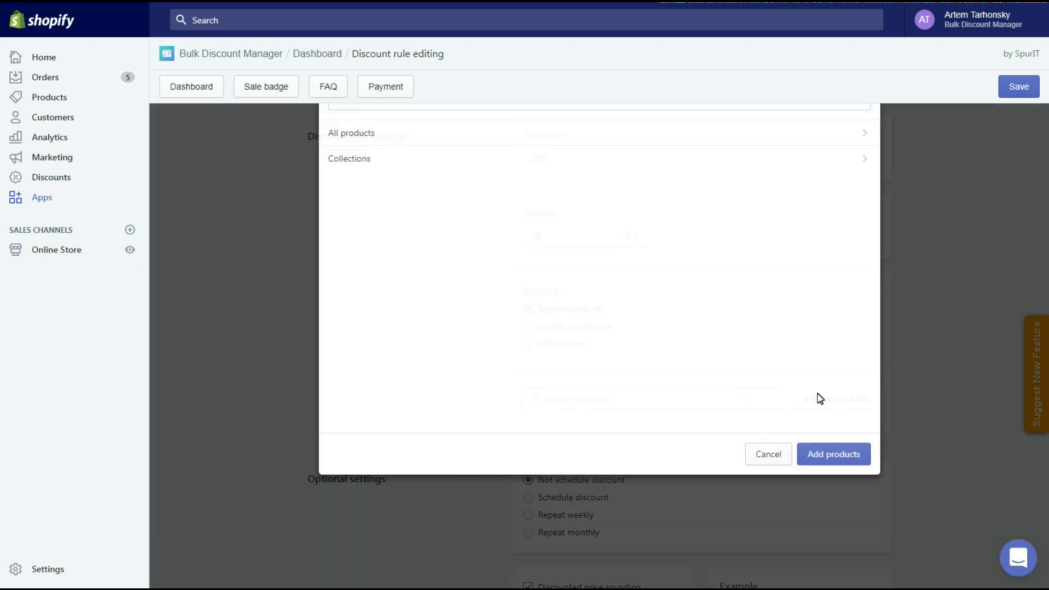
click(350, 132)
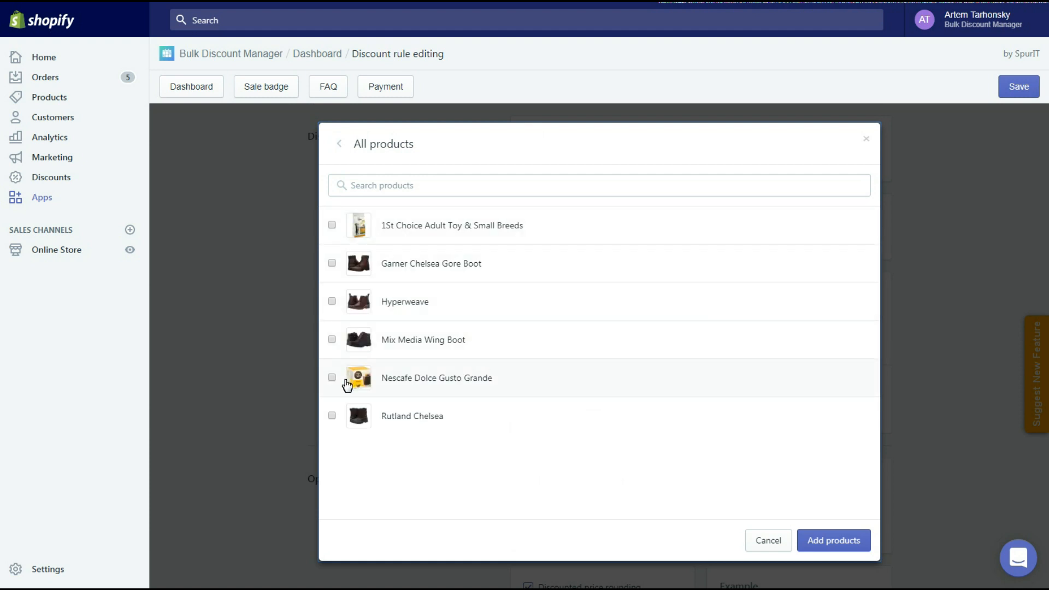
click(332, 376)
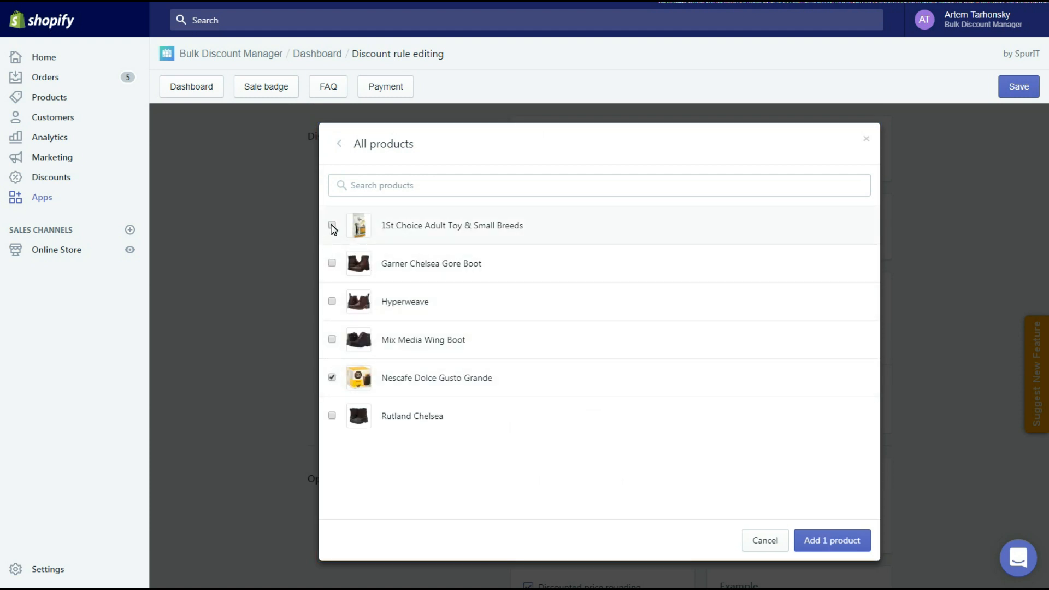
click(332, 225)
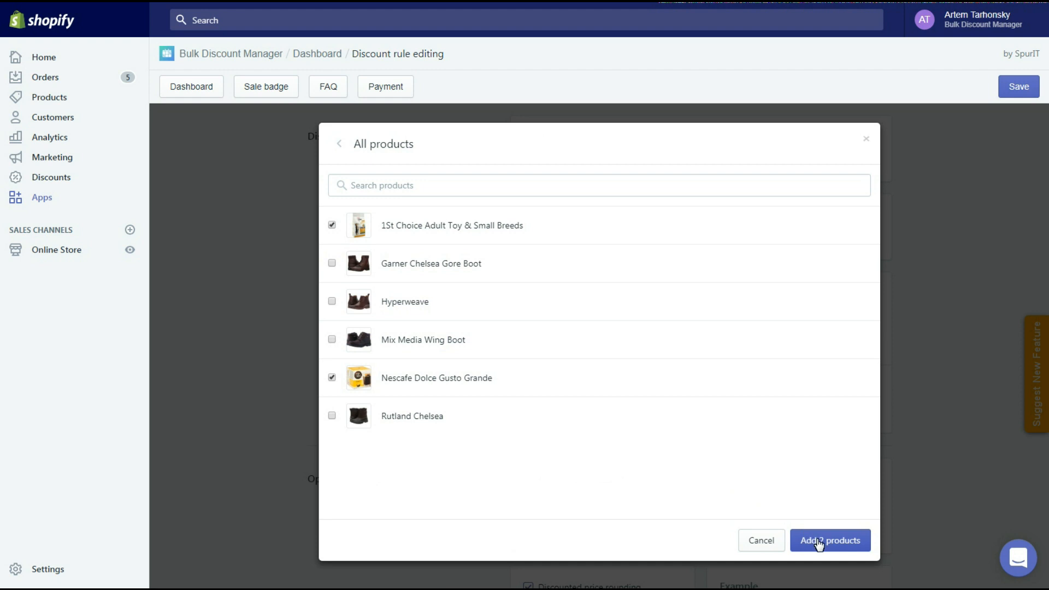
click(829, 539)
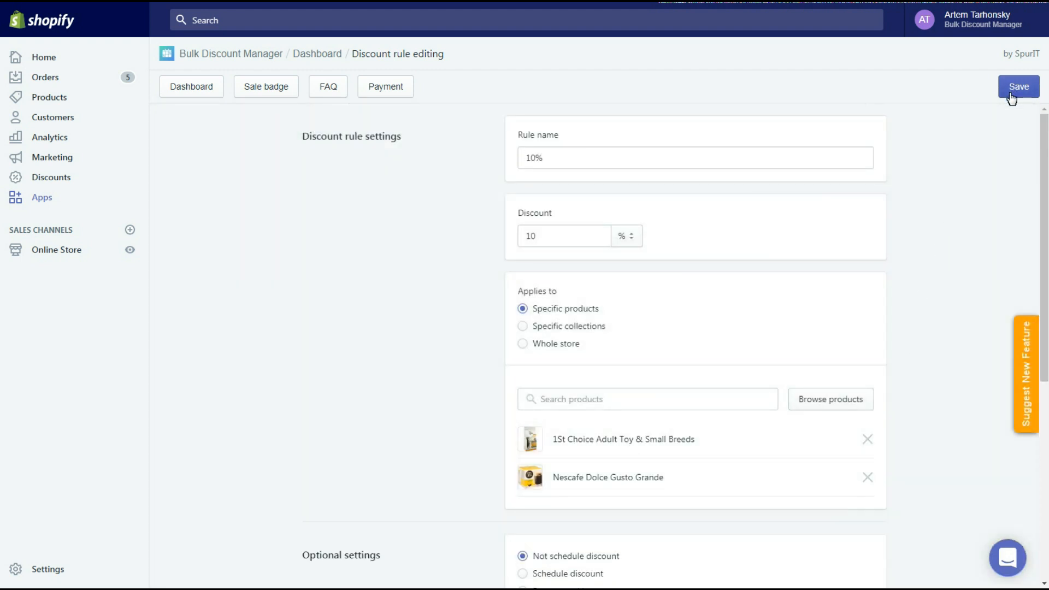
click(1016, 86)
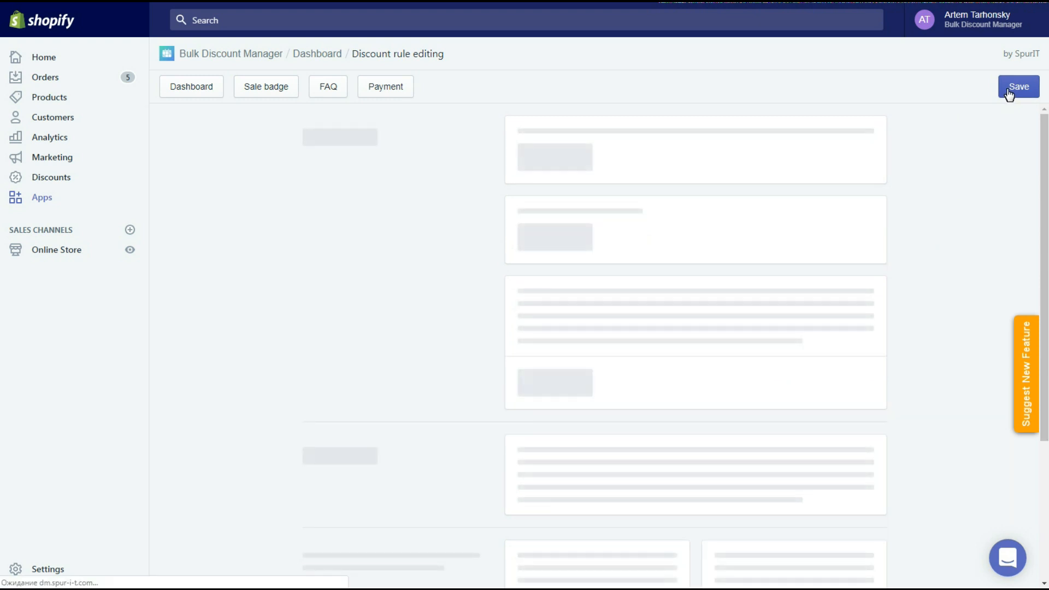
Set the 10% rule's priority to 1 and disable the 20%off rule on the dashboard
click(1017, 86)
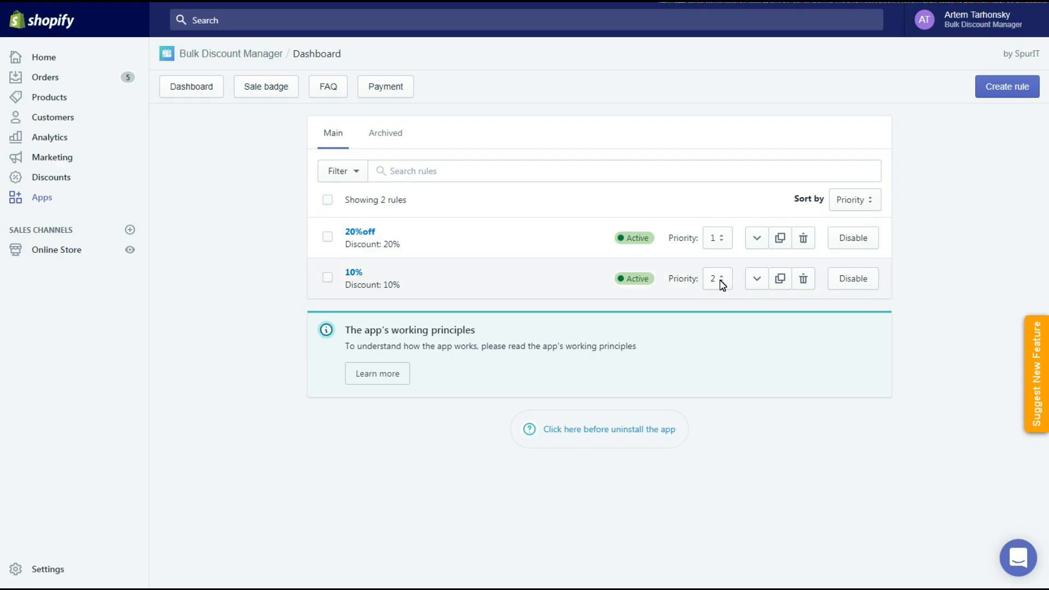
click(721, 278)
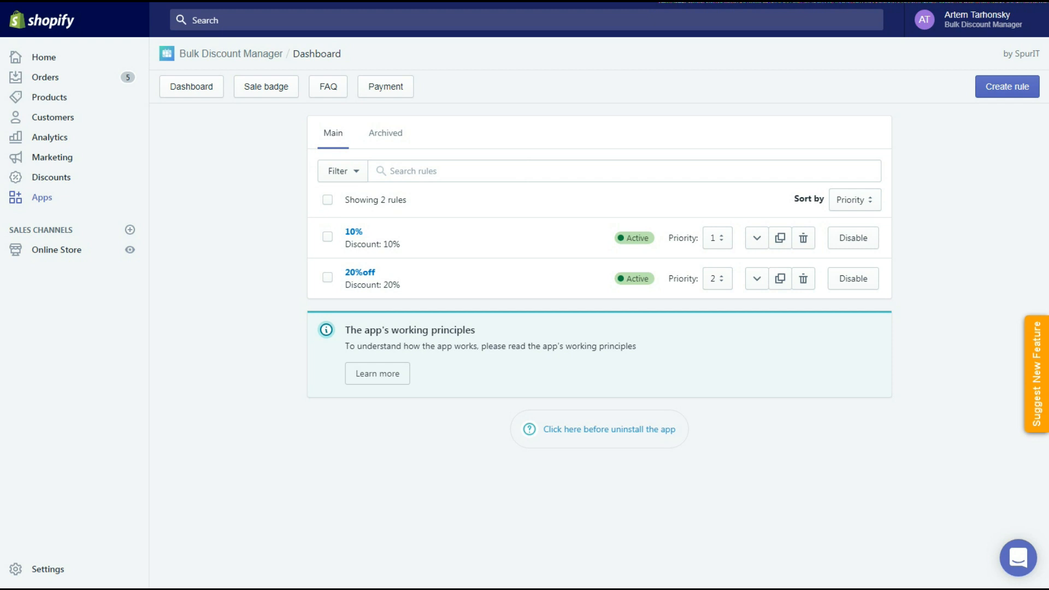
click(852, 278)
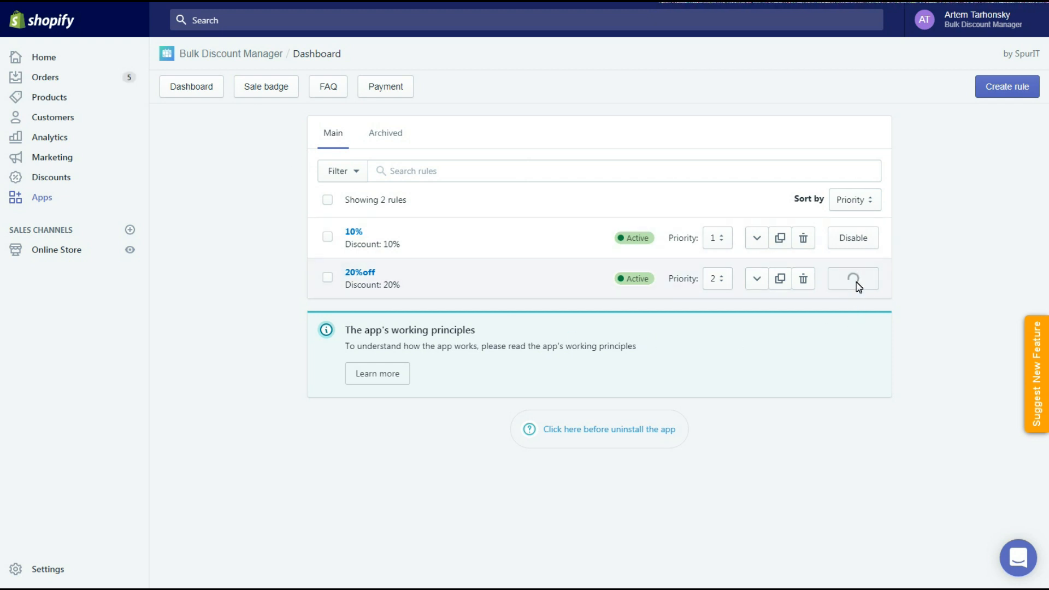
click(851, 278)
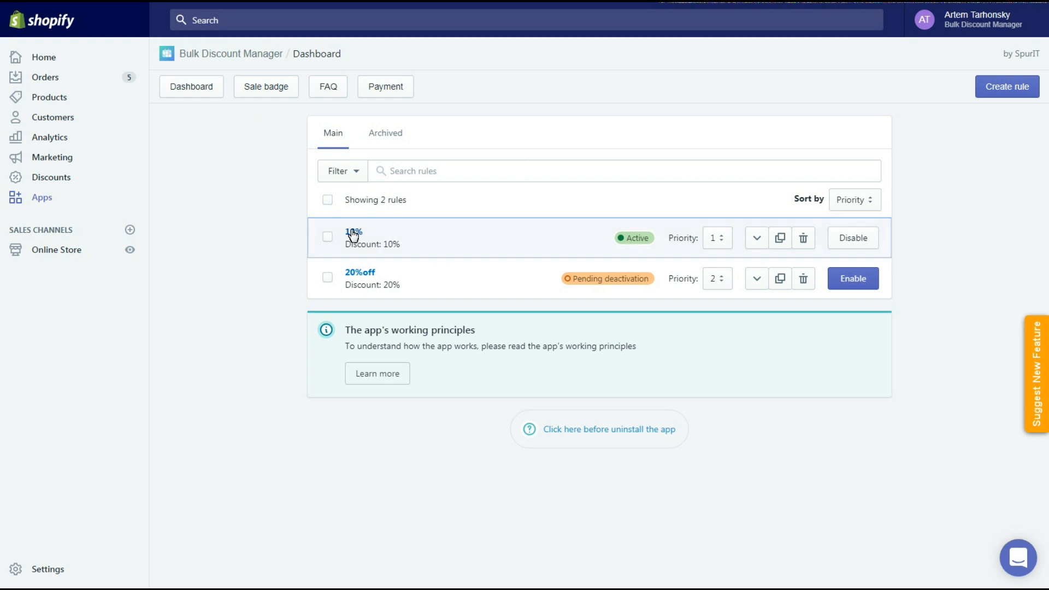
Switch the 10% rule to Specific collections targeting Collection #1
click(353, 233)
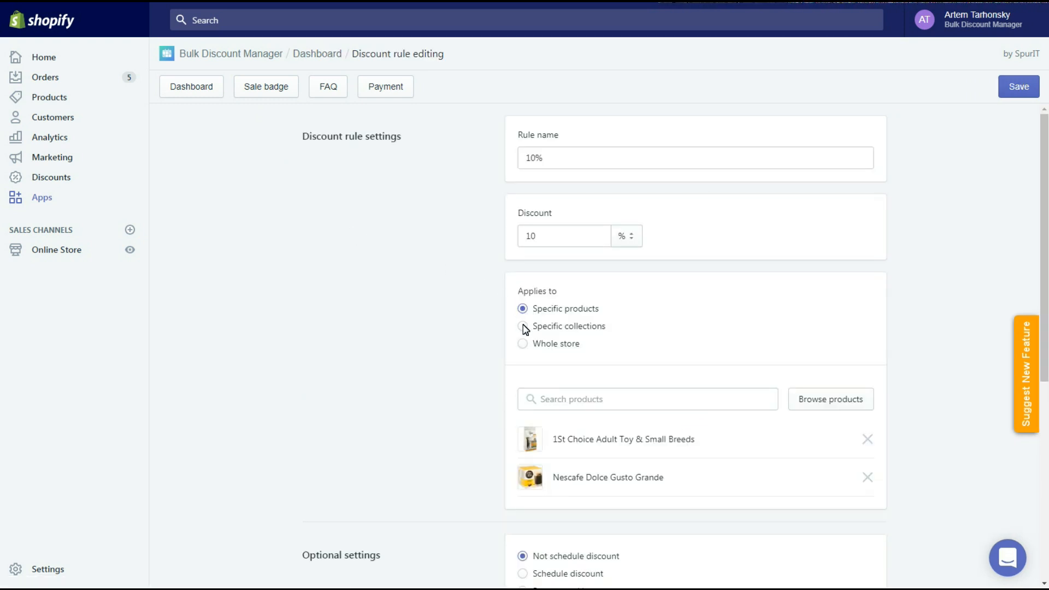
click(522, 326)
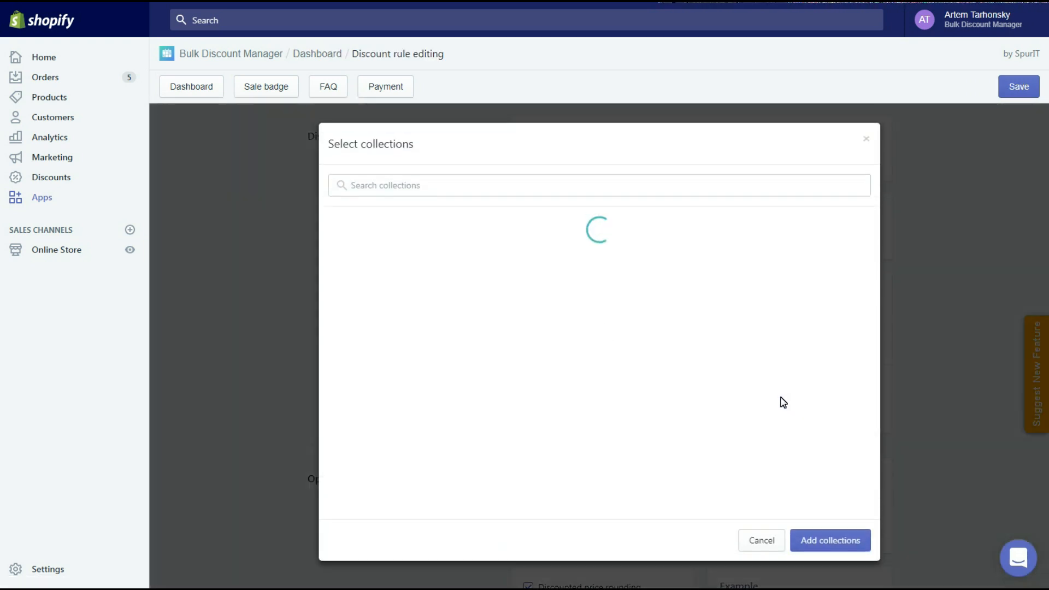
click(332, 246)
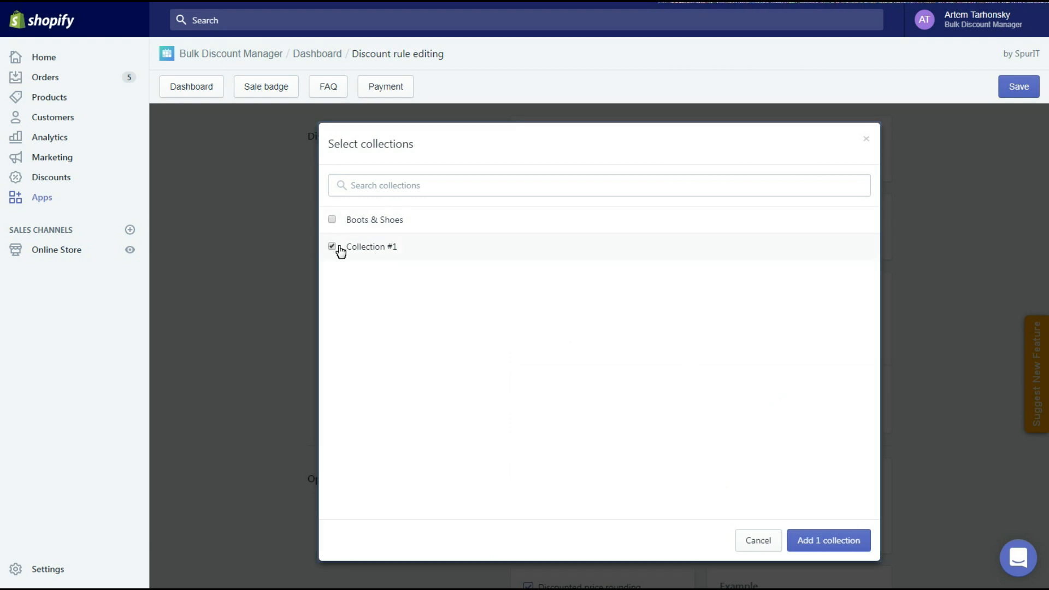
click(827, 540)
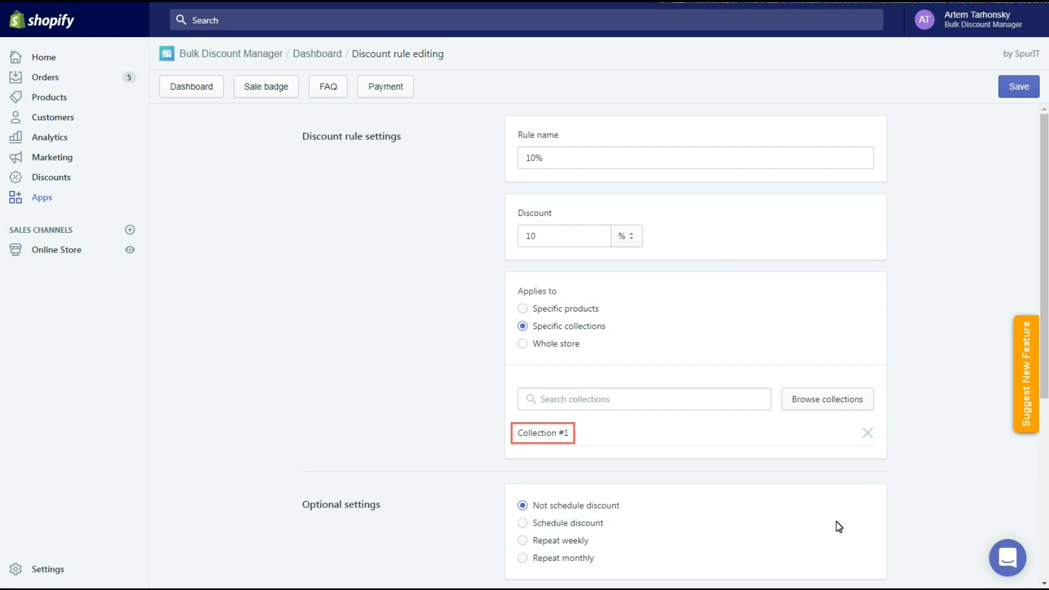
Save the 10% rule and go to the store's Collections list
click(1017, 86)
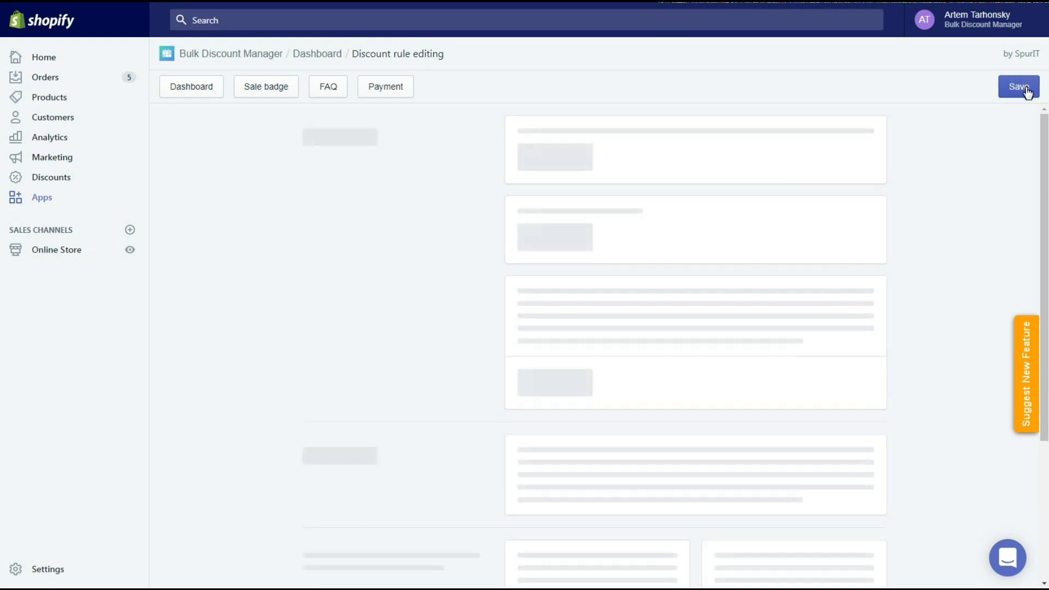
click(1015, 87)
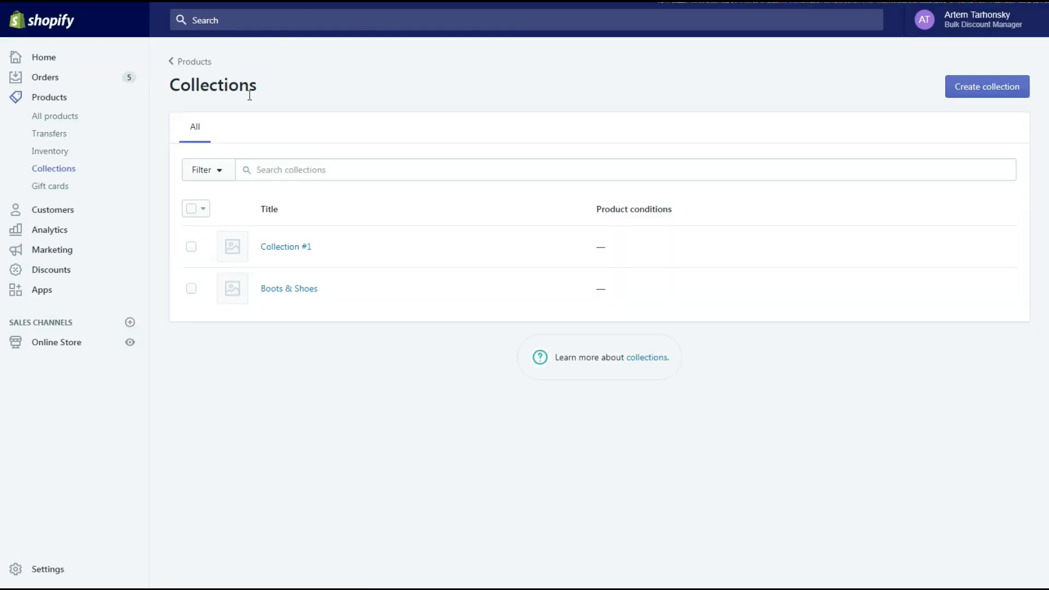
Remove 1St Choice Adult Toy & Small Breeds from Collection #1
click(285, 245)
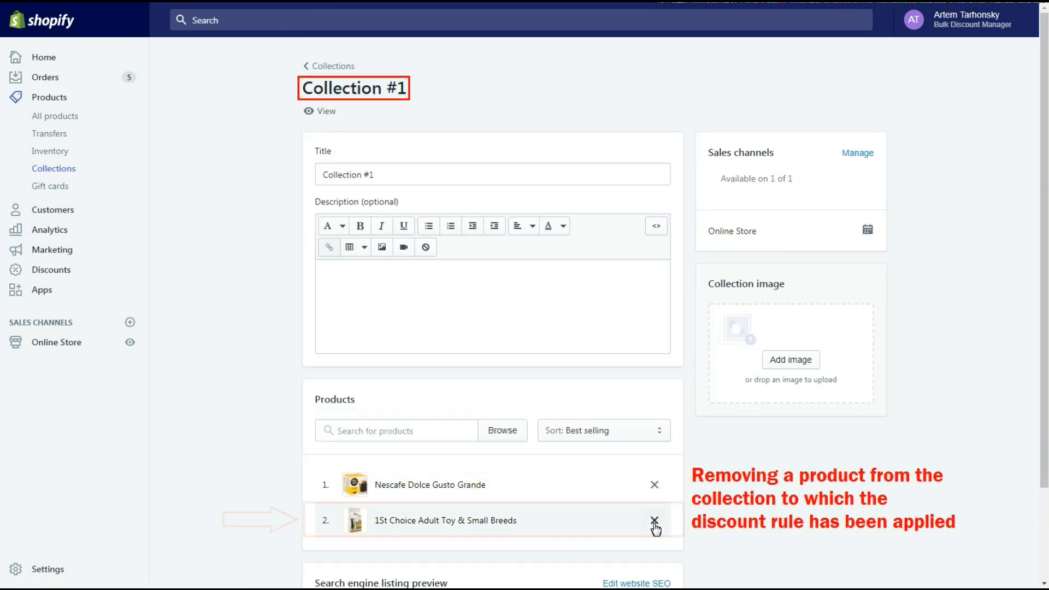
click(654, 520)
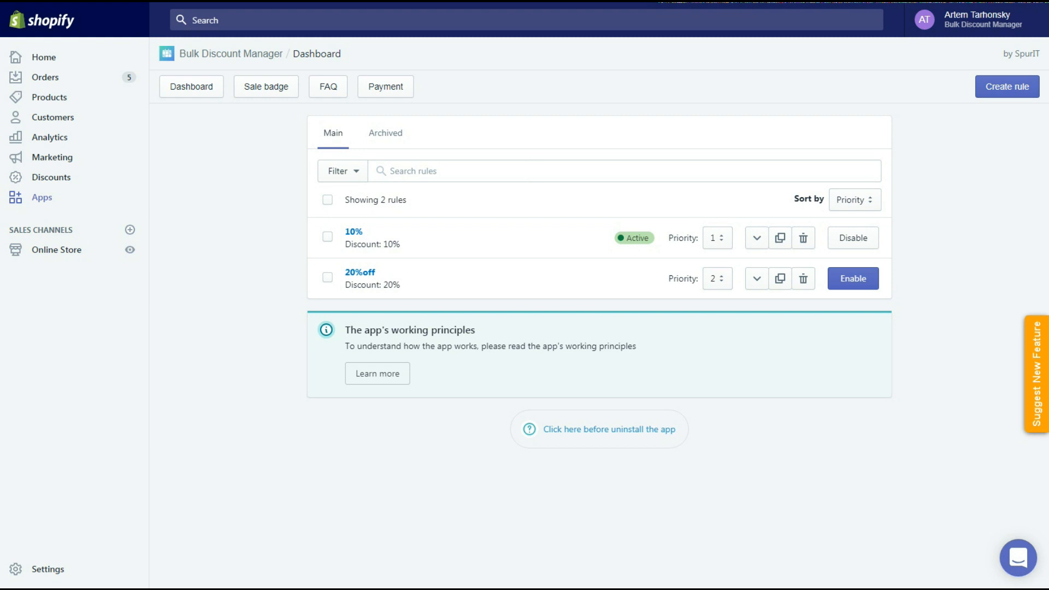
Enable sale badges on the storefront from the Sale badge settings
click(266, 87)
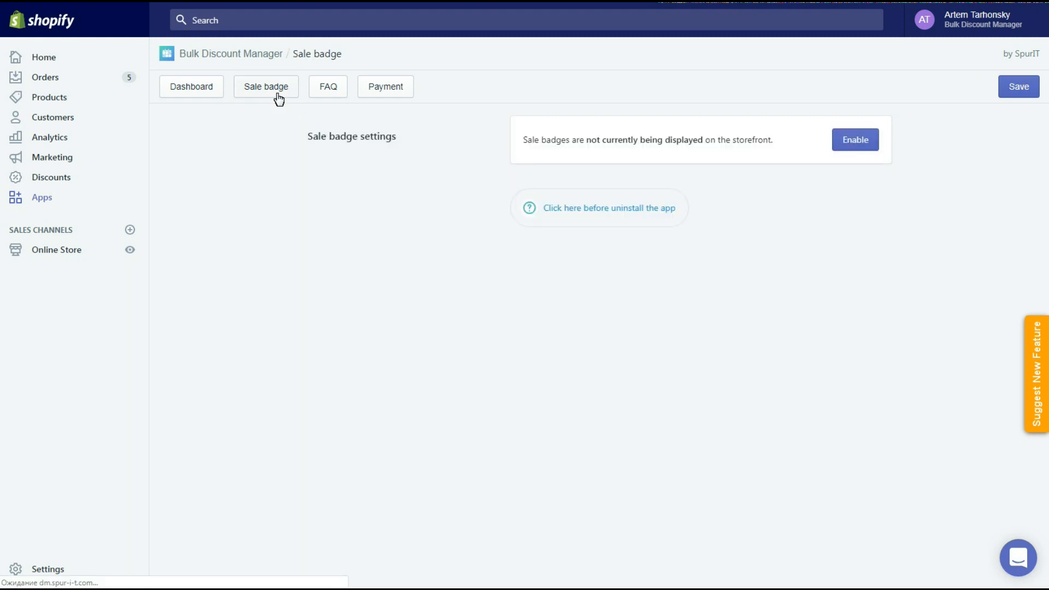
mouse_move(254, 240)
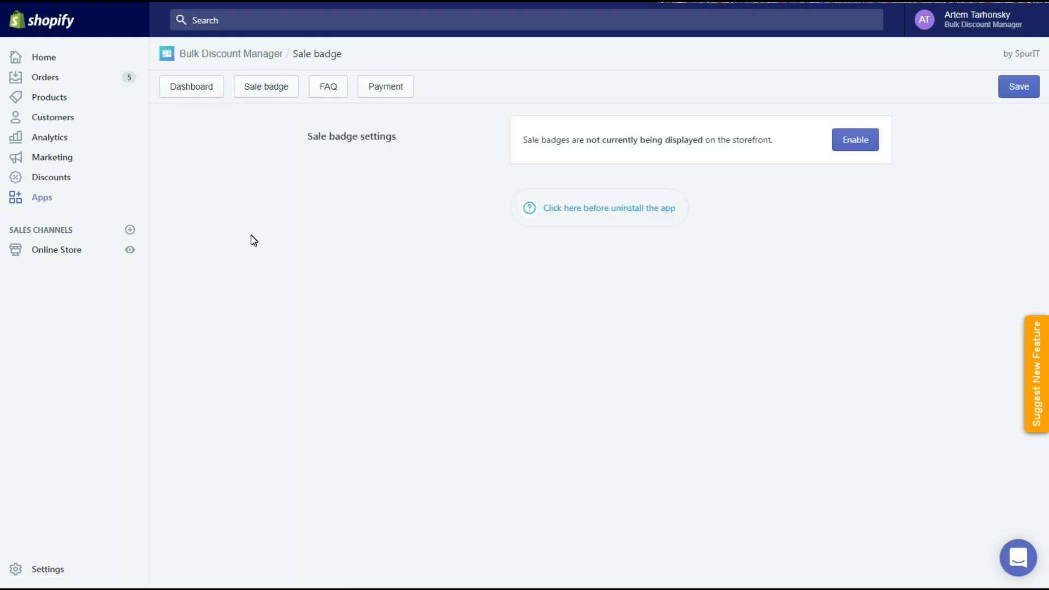
click(854, 140)
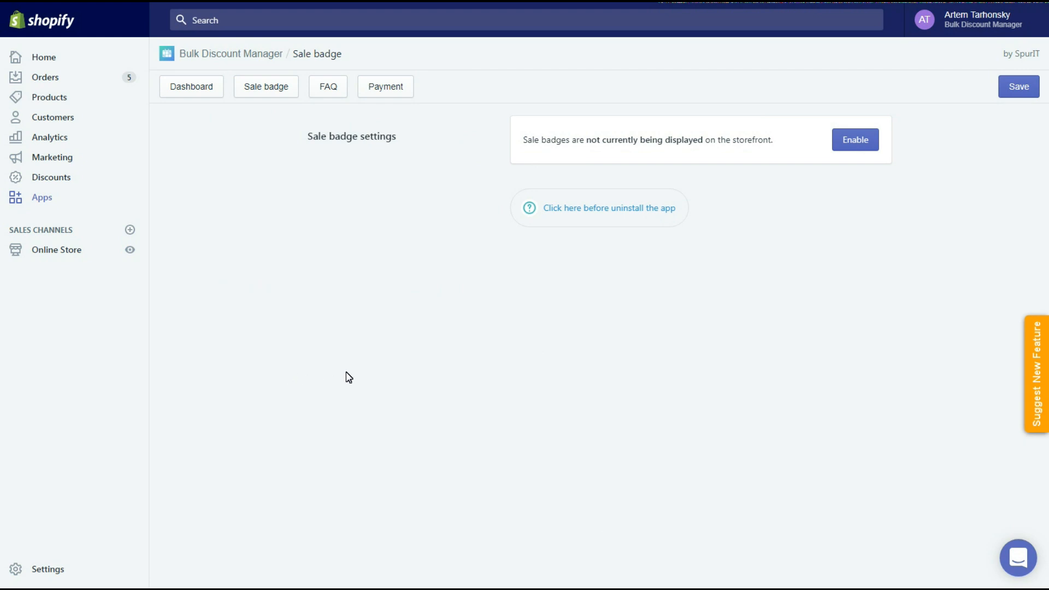
click(854, 139)
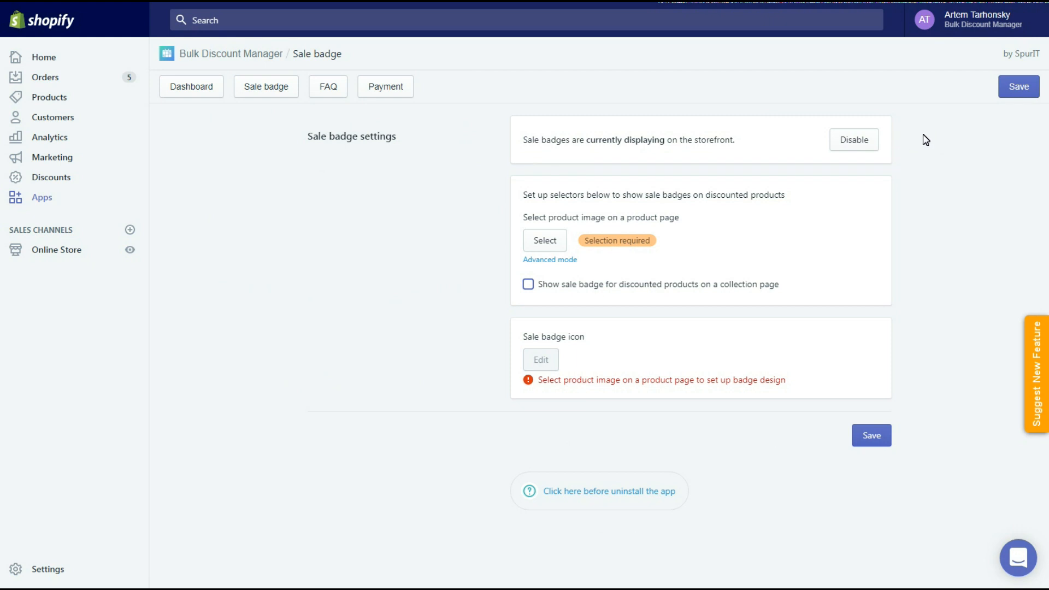
Select the product page badge image and turn on collection-page sale badges with their image
click(544, 240)
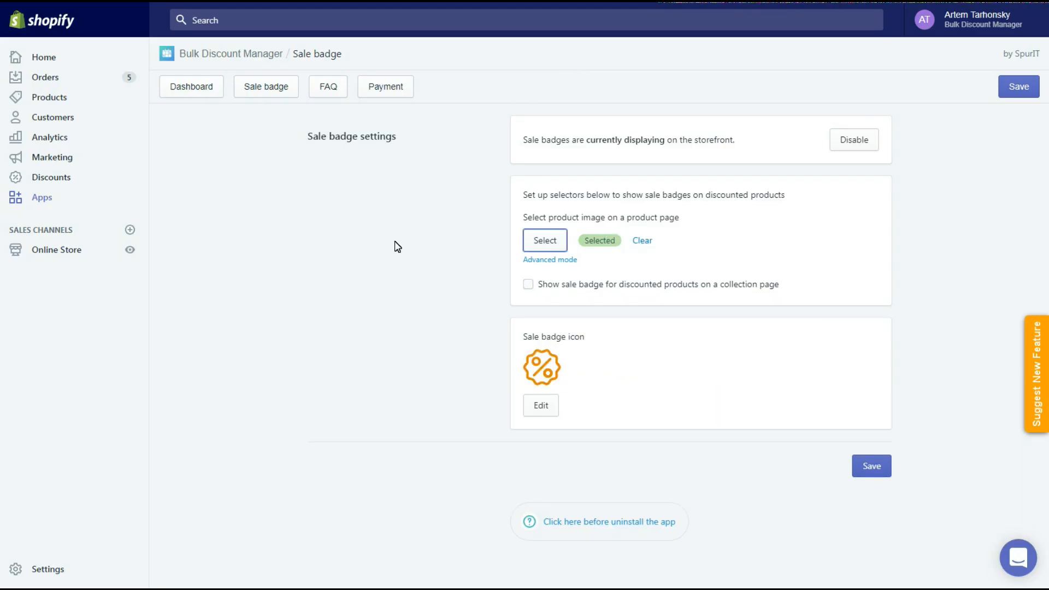
mouse_move(394, 268)
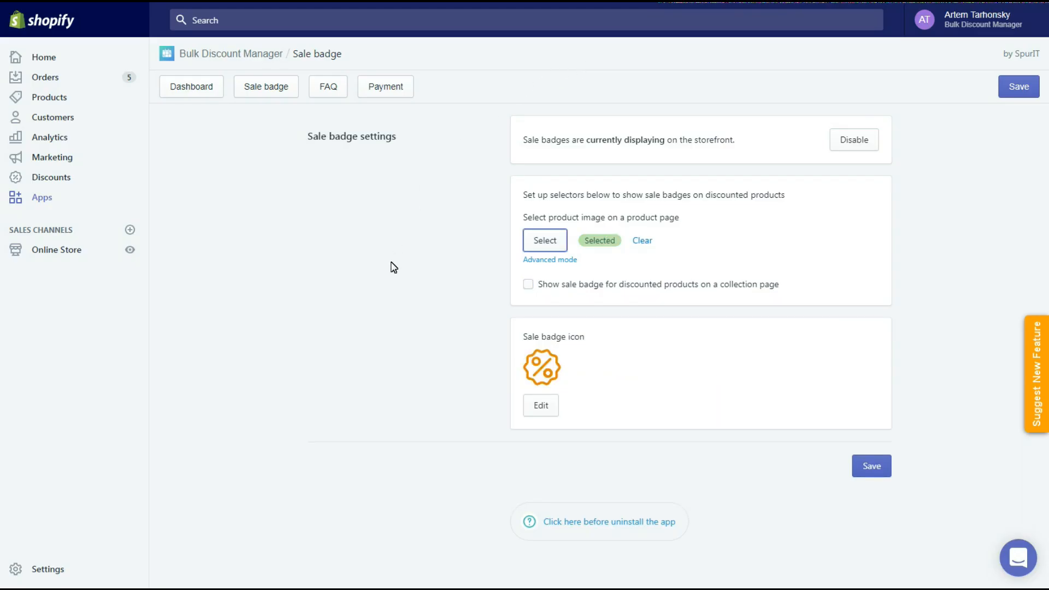
click(528, 284)
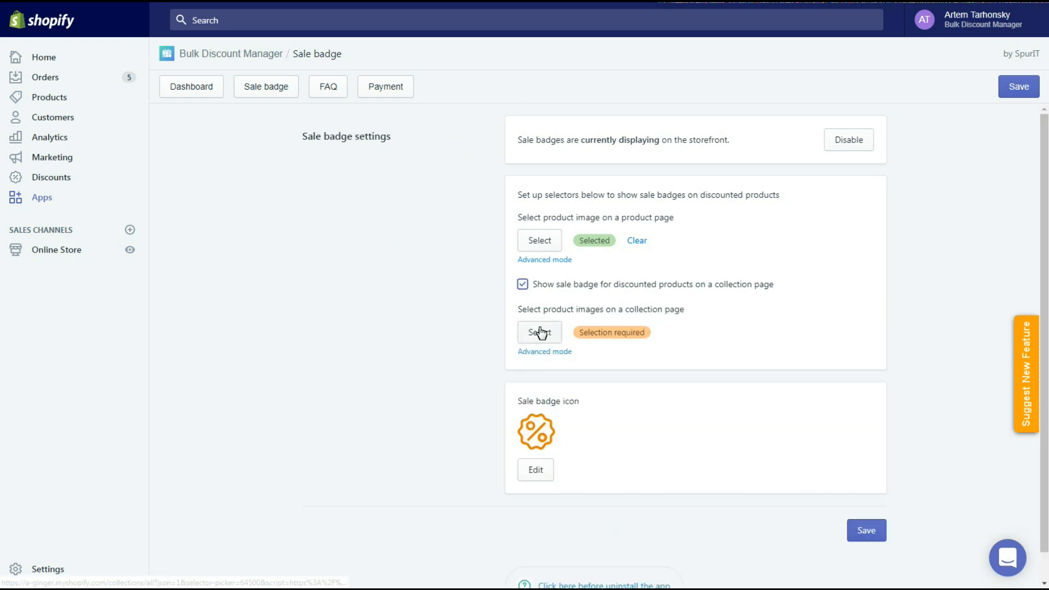
click(538, 332)
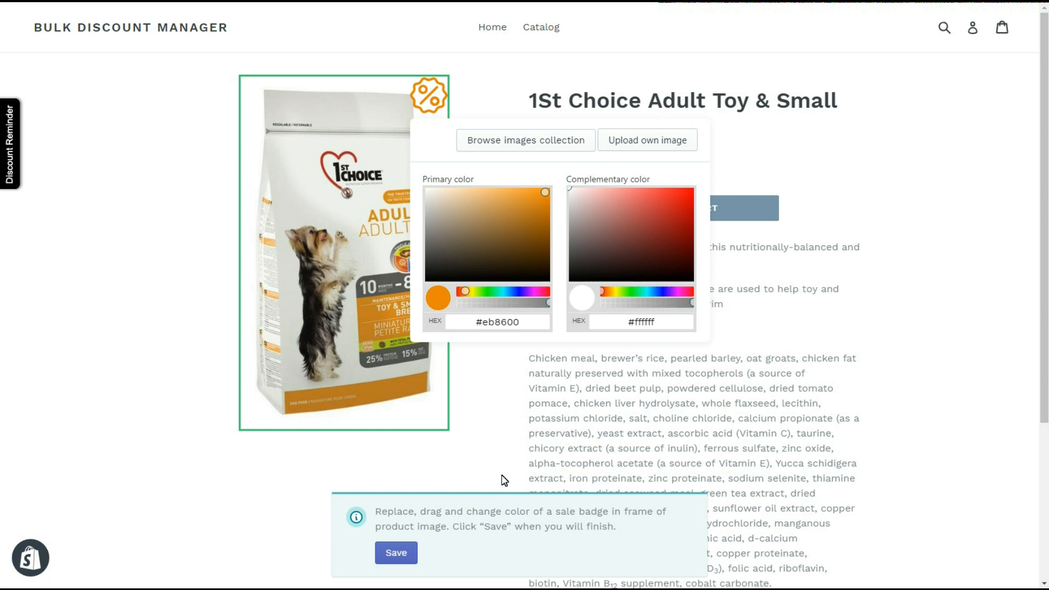
Replace the storefront badge with the orange SALE icon design
click(526, 140)
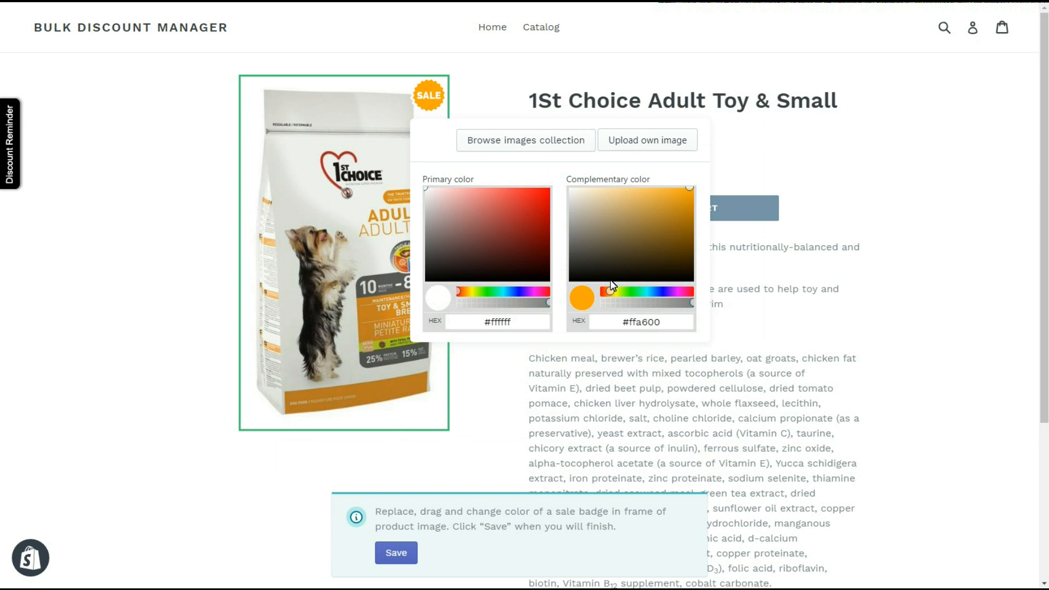
mouse_move(518, 405)
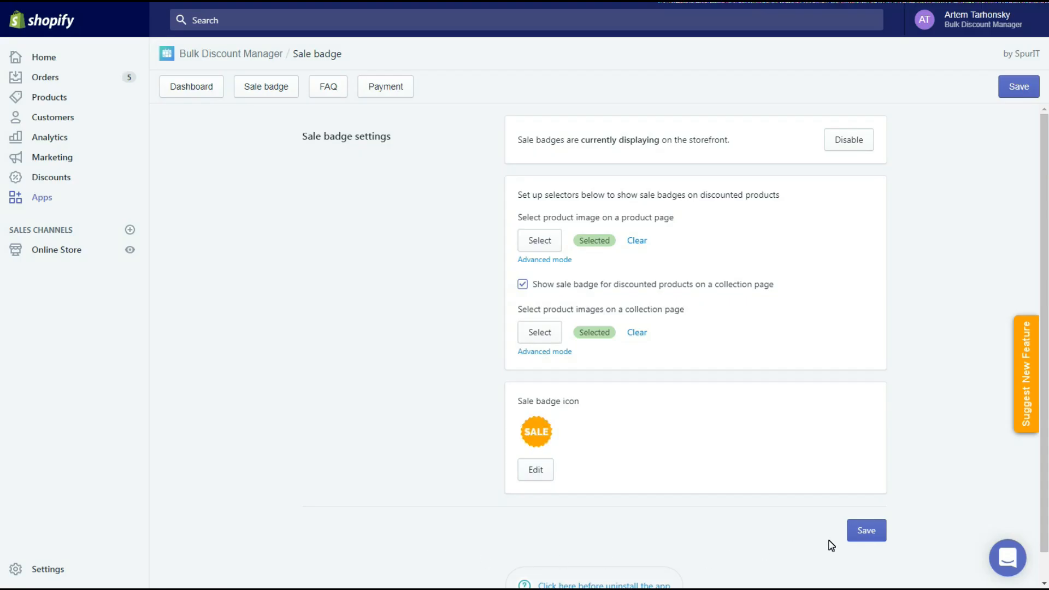
Save the badge settings and view the Nescafe Dolce Gusto Grande product with its SALE badge
click(865, 530)
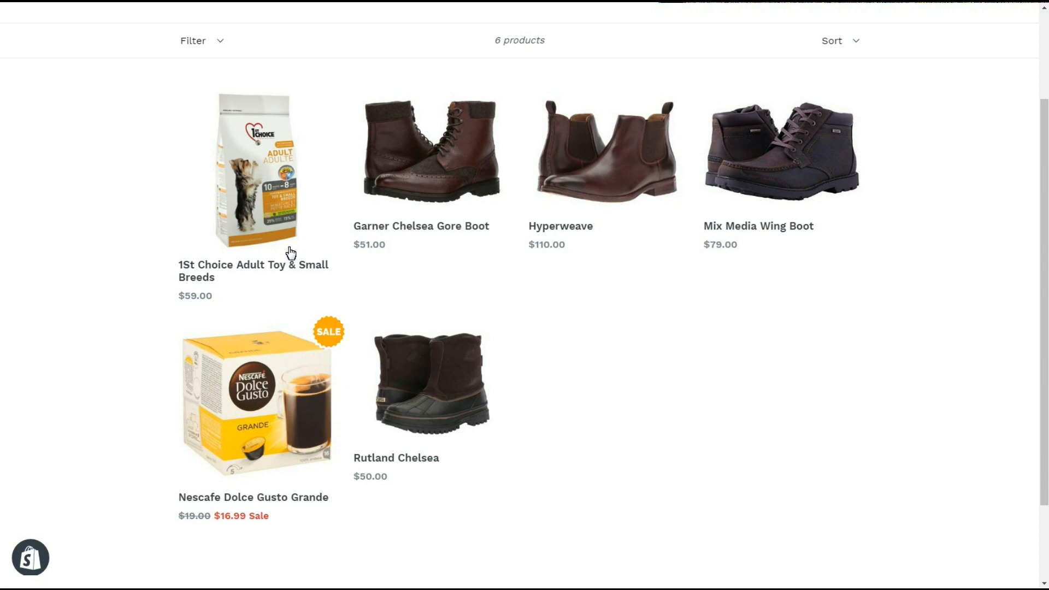
click(254, 401)
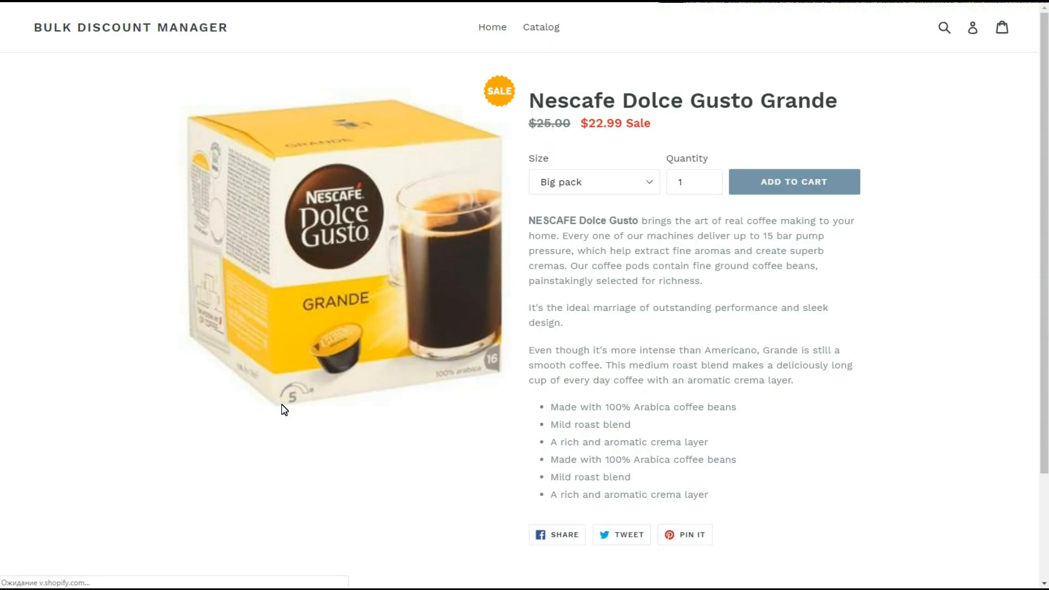